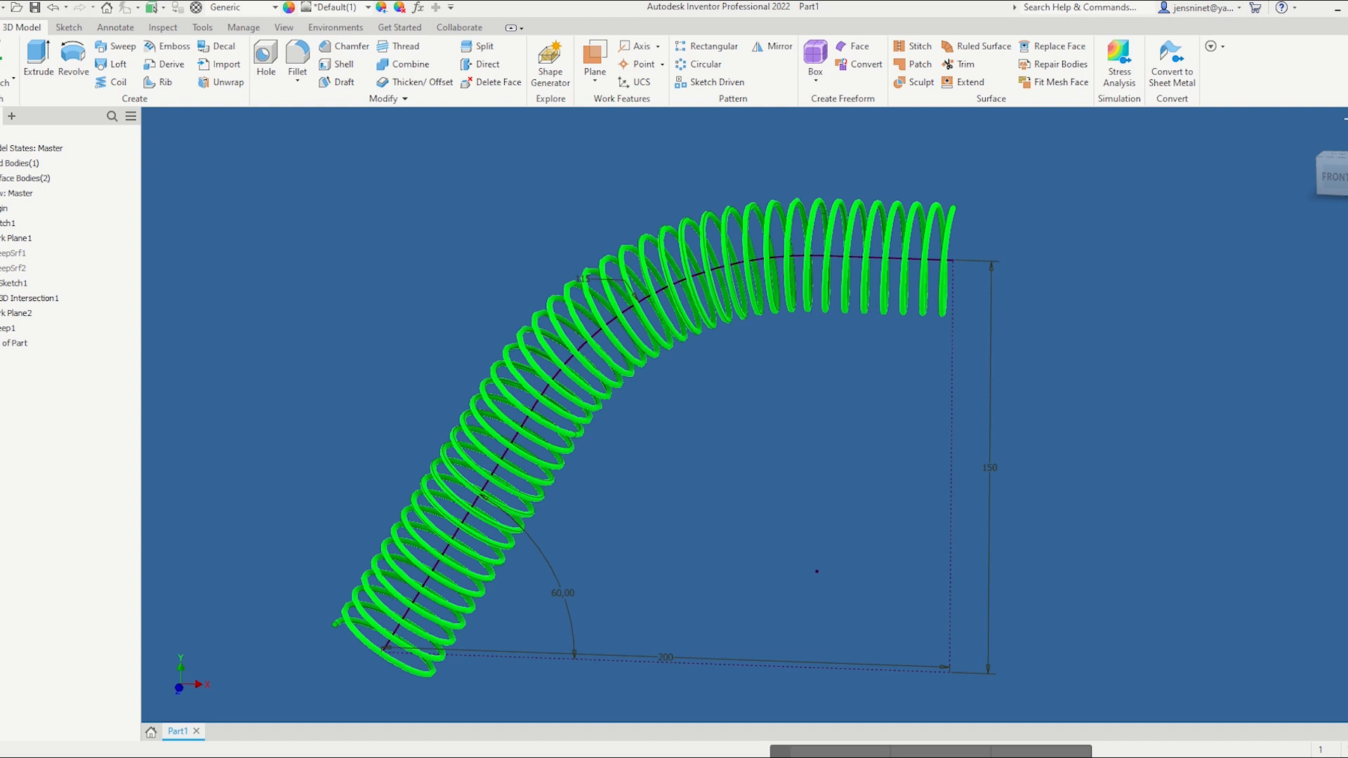
mouse_move(836, 395)
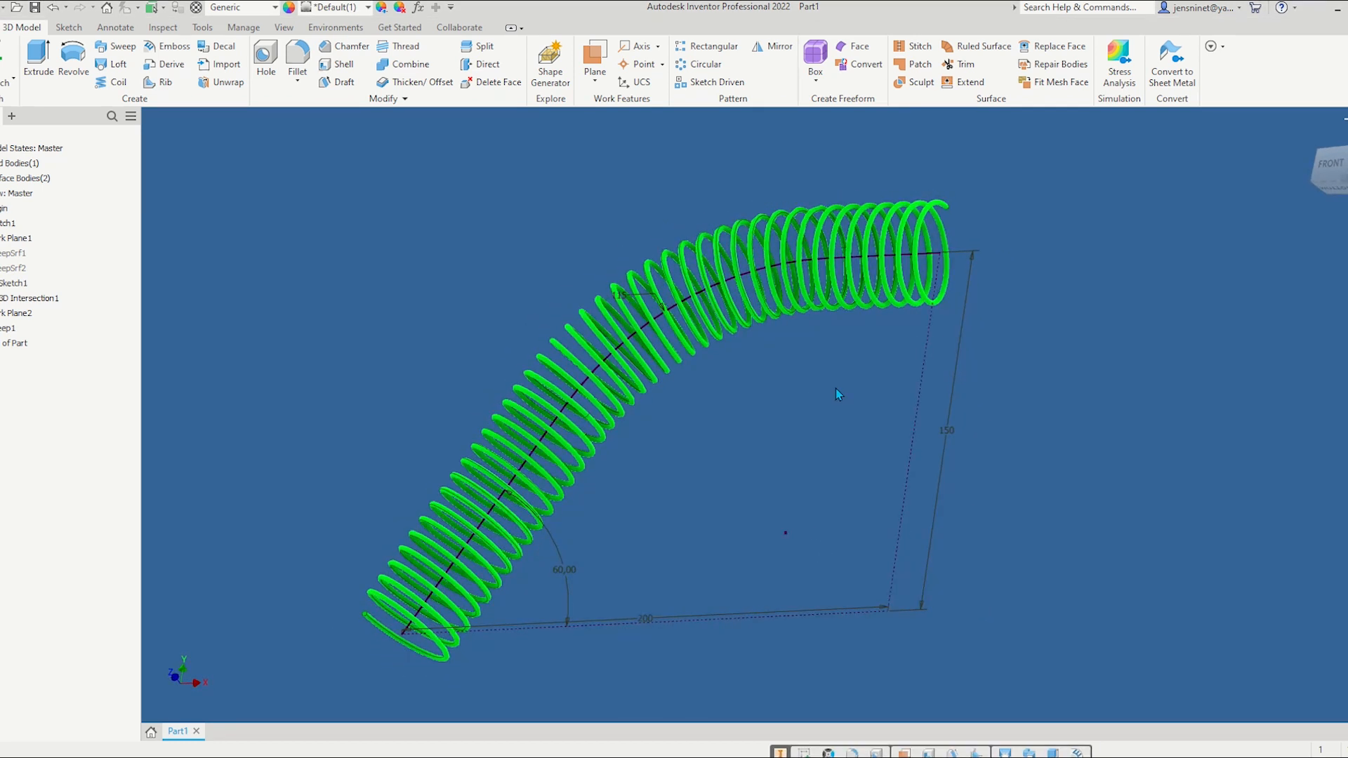
mouse_move(453, 280)
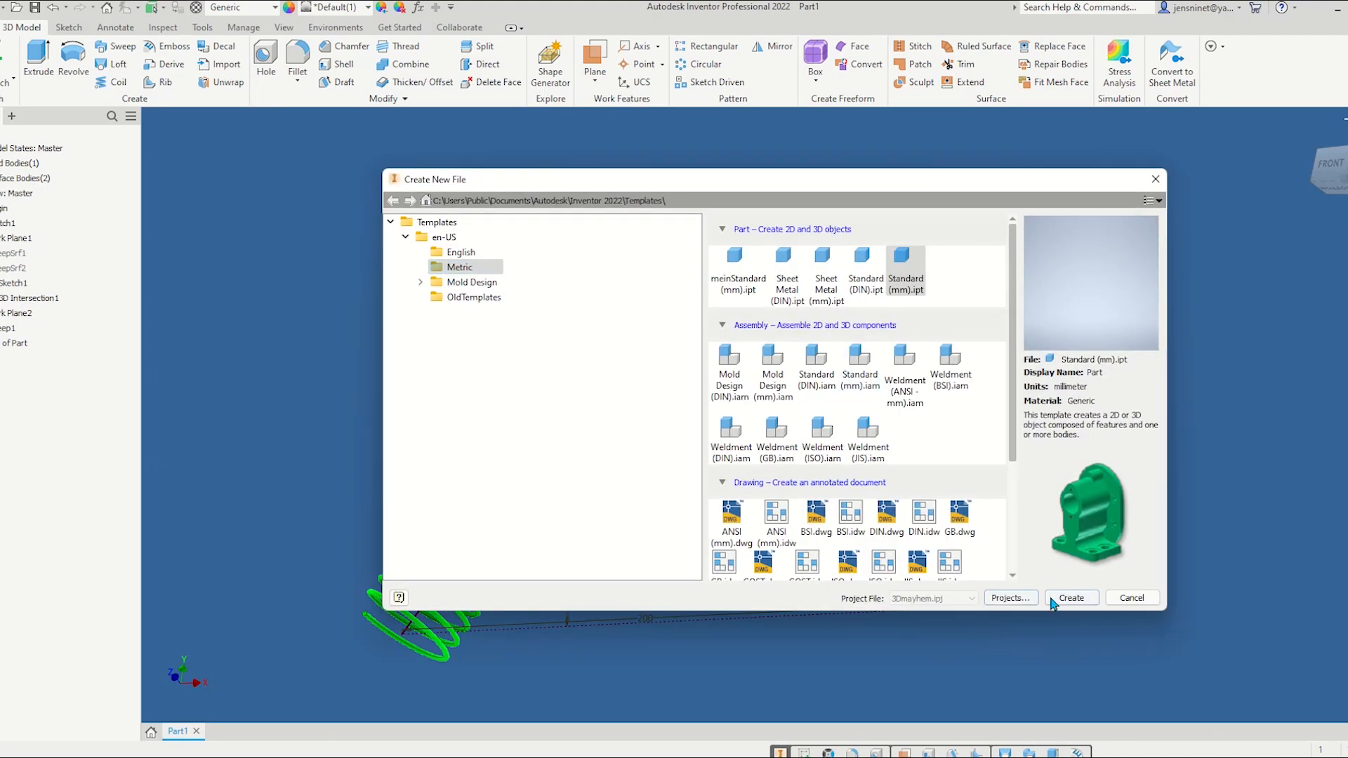
Create a new metric Standard (mm).ipt part with an empty 2D sketch
left_click(1070, 598)
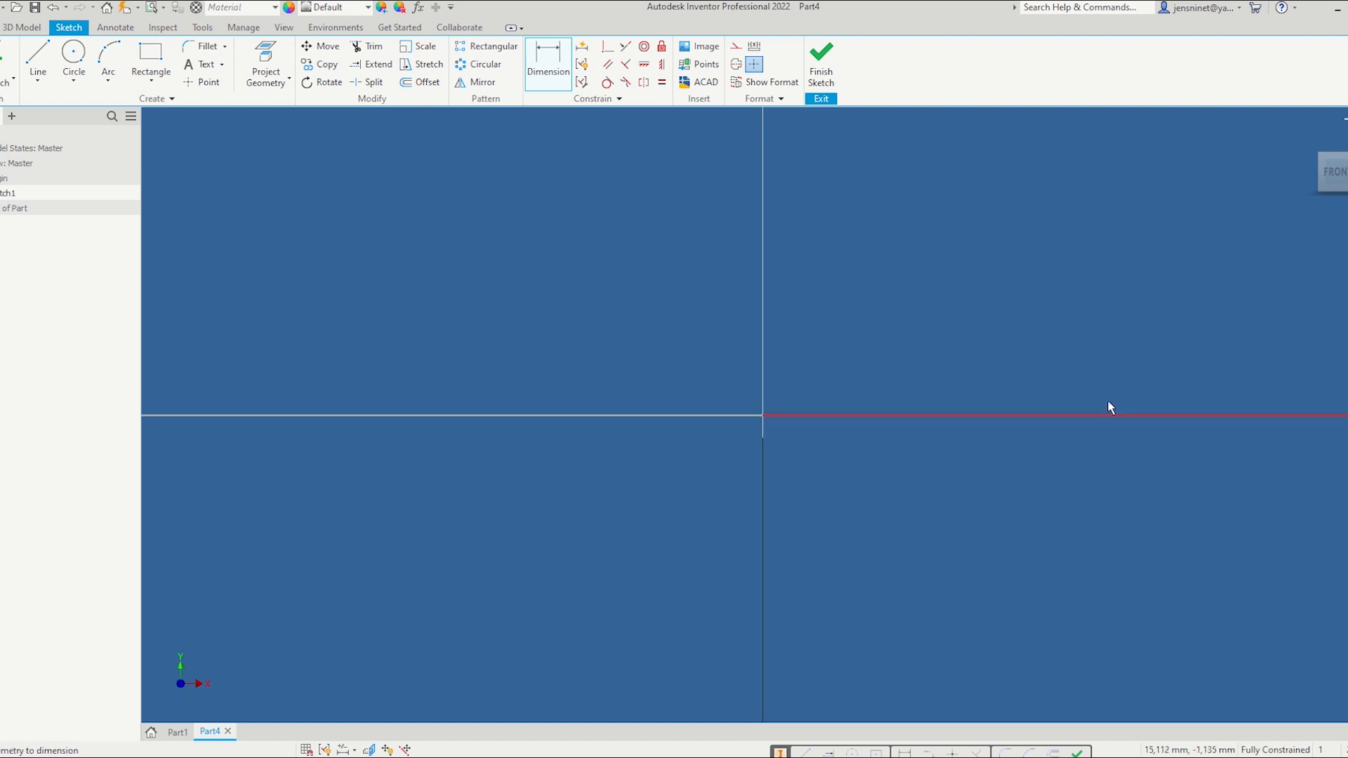
mouse_move(312, 290)
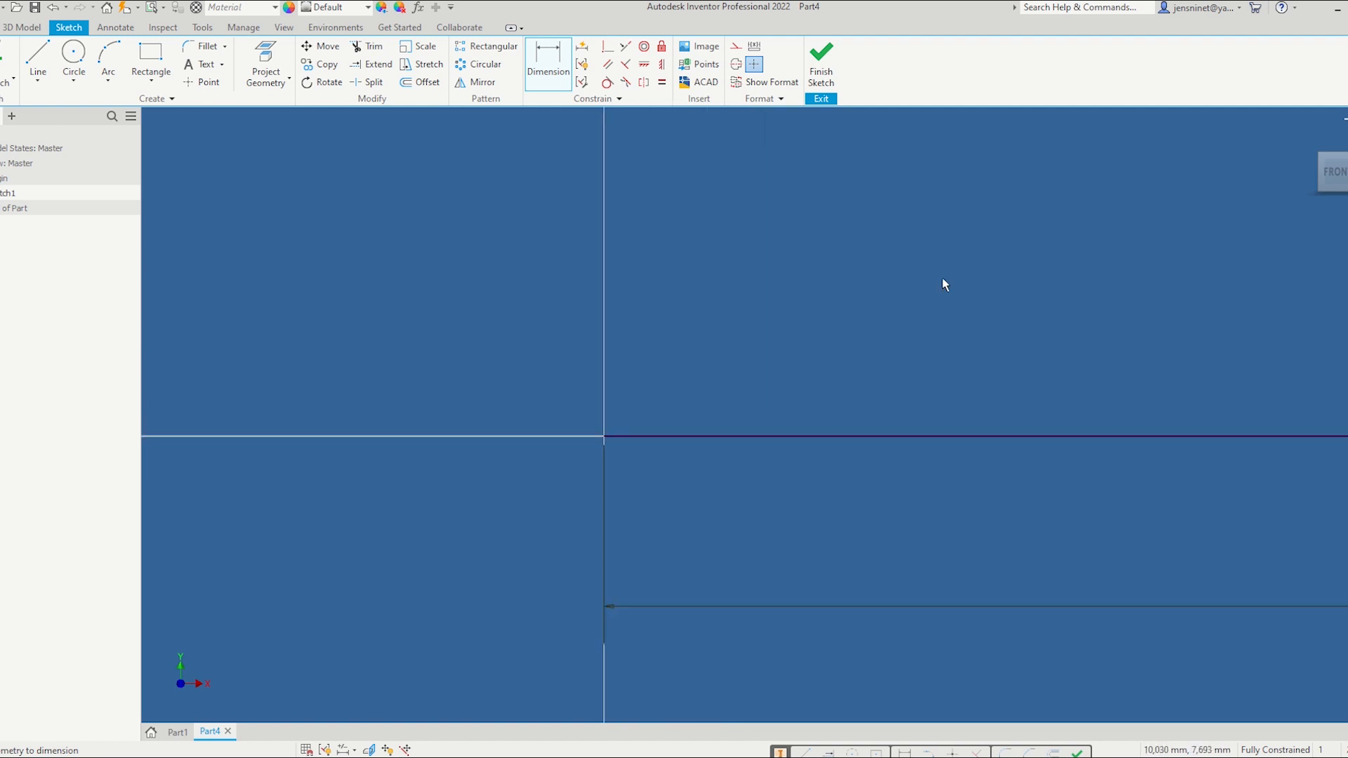
Sketch dimensioned 200 mm horizontal and 150 mm vertical construction lines
right_click(951, 301)
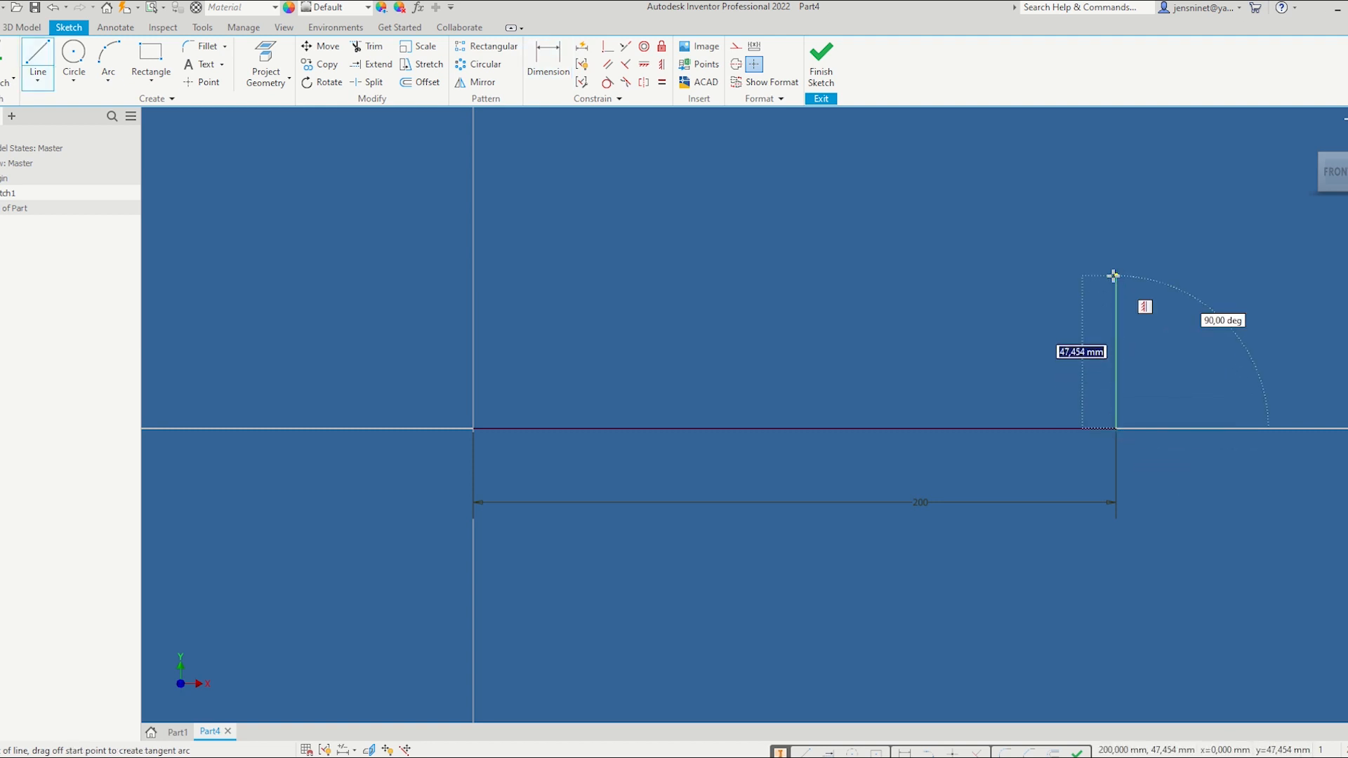
type("1")
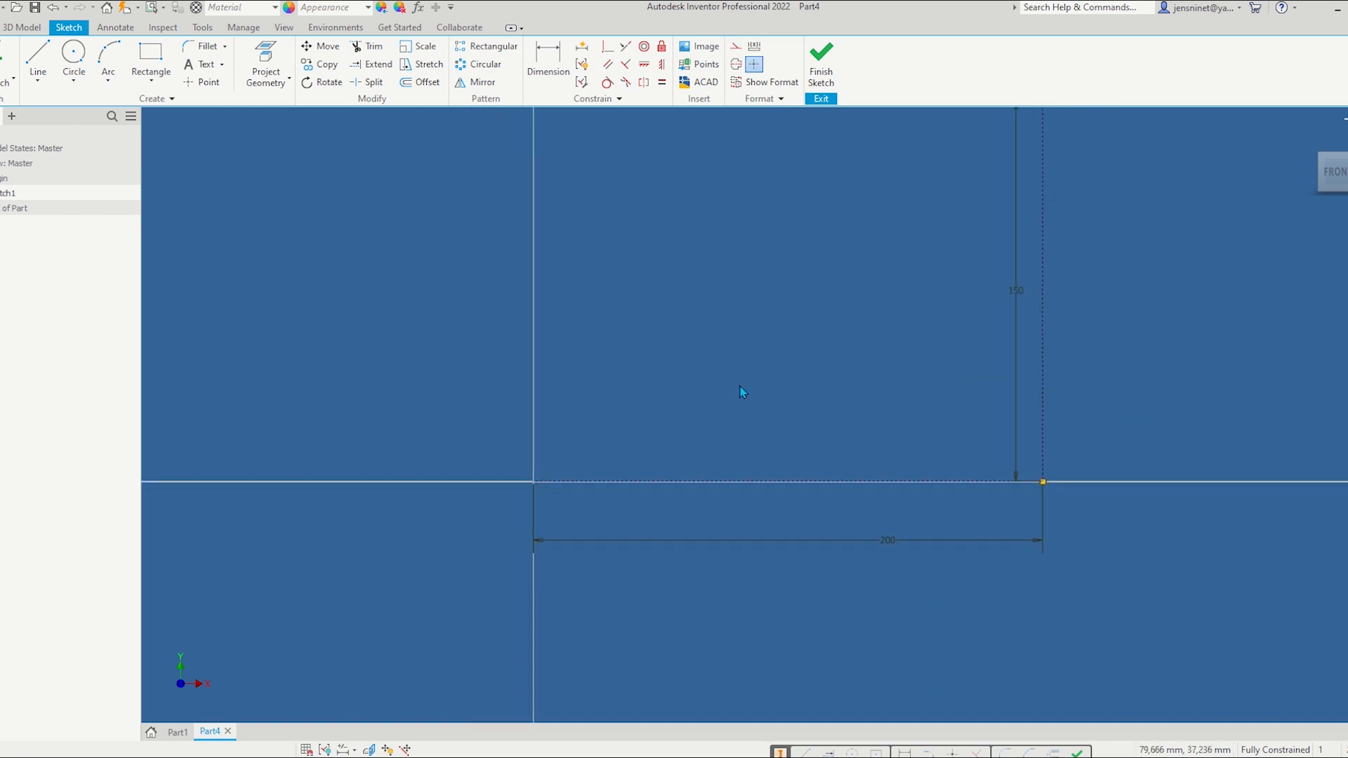
Draw an angled line from the origin, a tangent arc, and a horizontal line to the 150 mm top
left_click(37, 60)
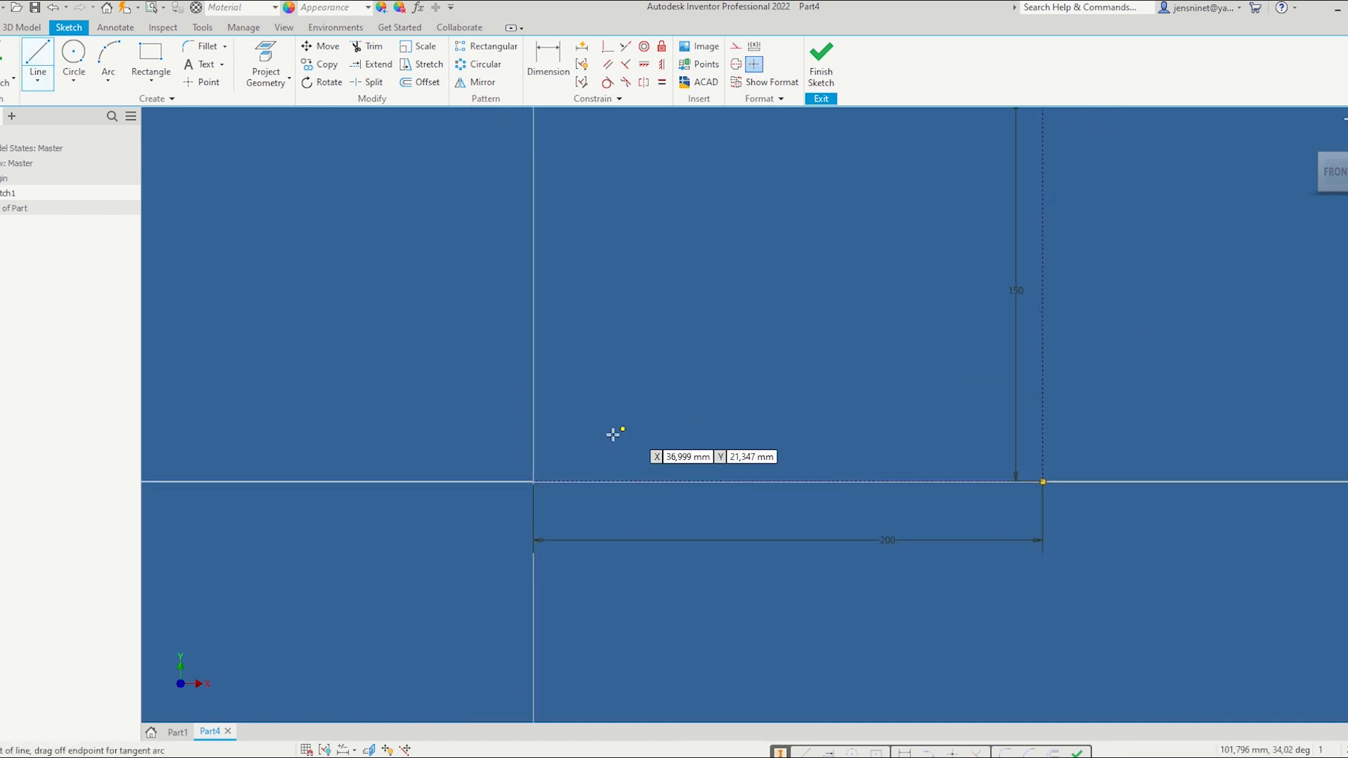
left_click(533, 479)
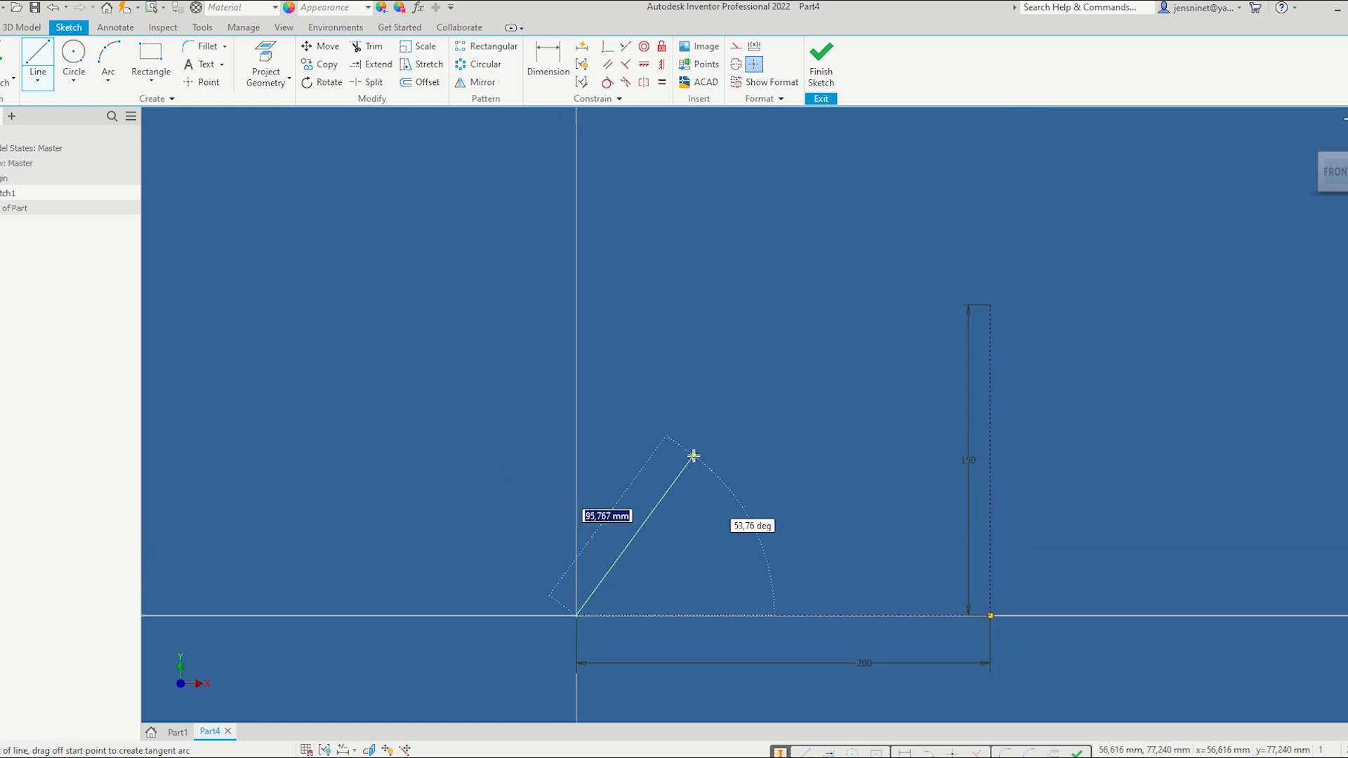
mouse_move(716, 440)
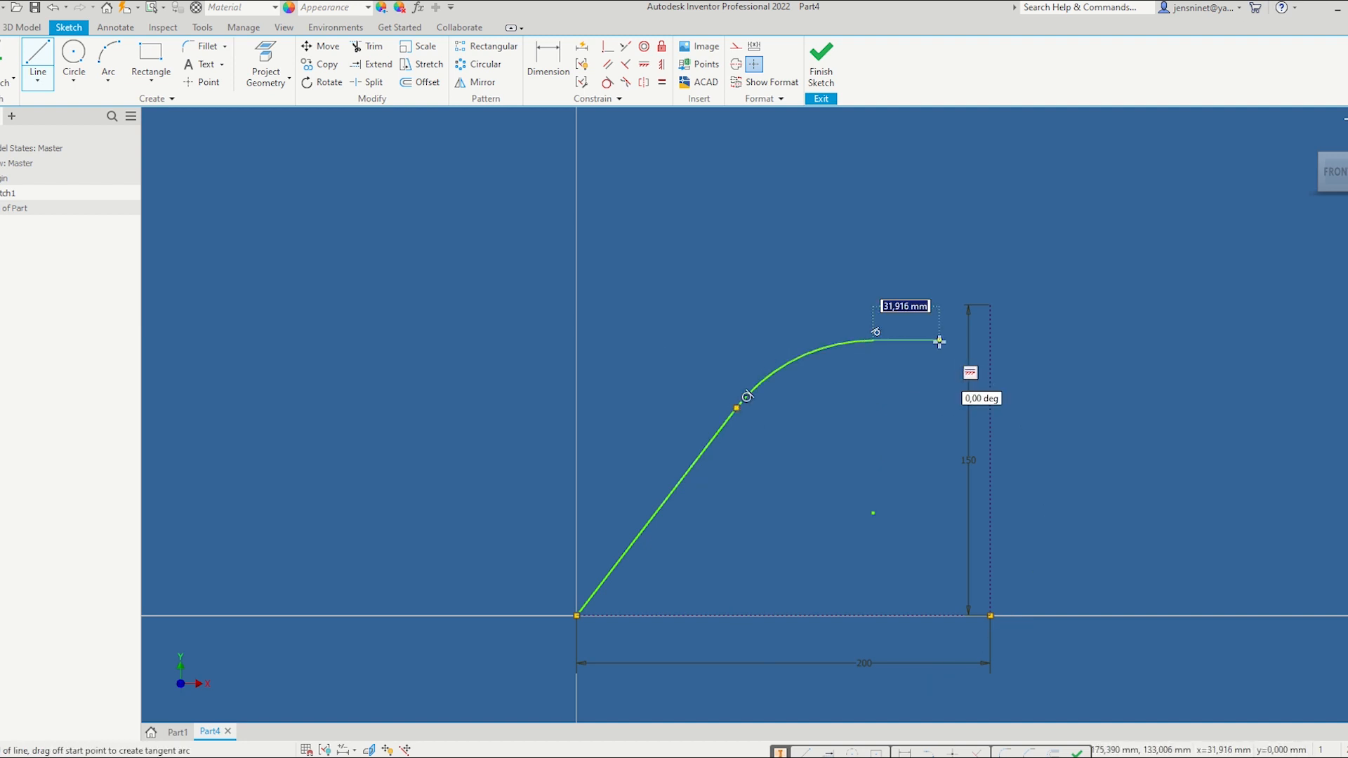
left_click_drag(939, 341, 978, 307)
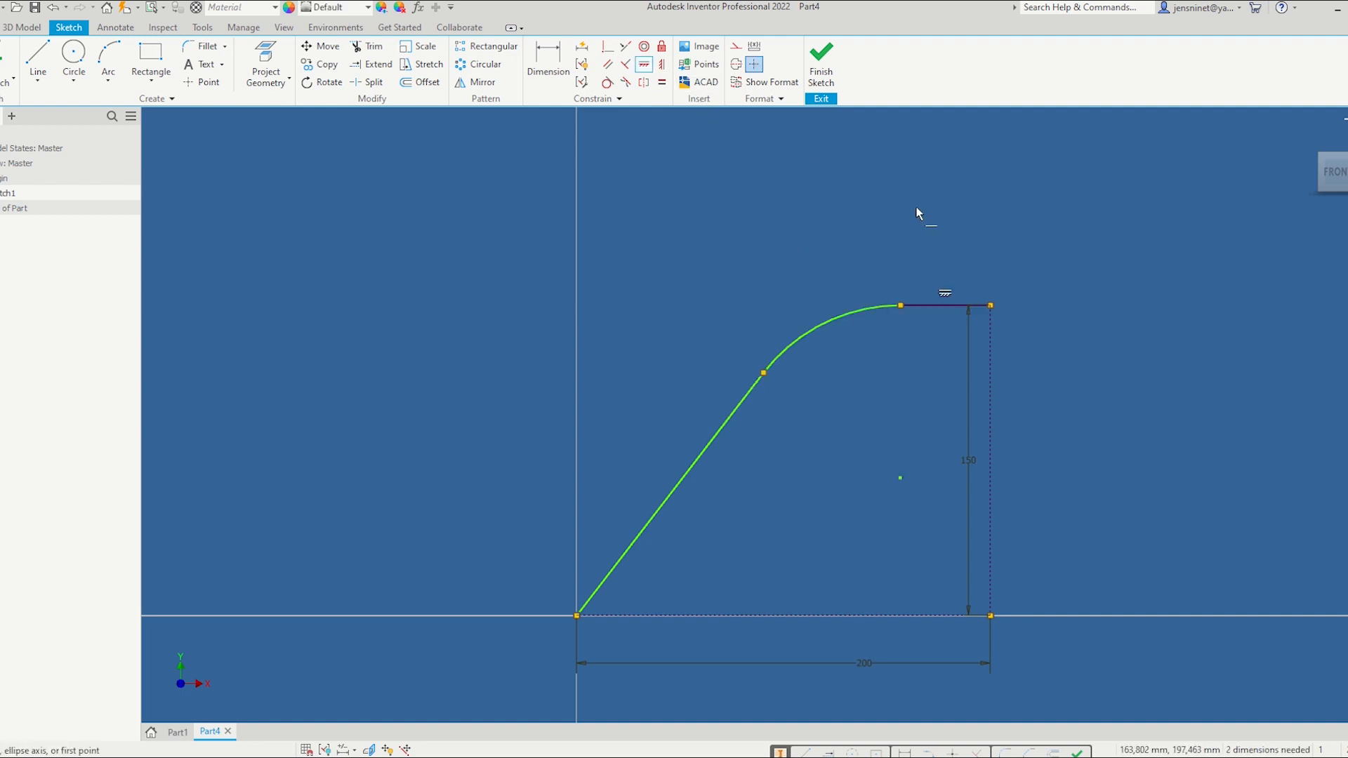
Dimension the slanted line at 60° and the arc radius at 115 mm, then finish the sketch
left_click(548, 60)
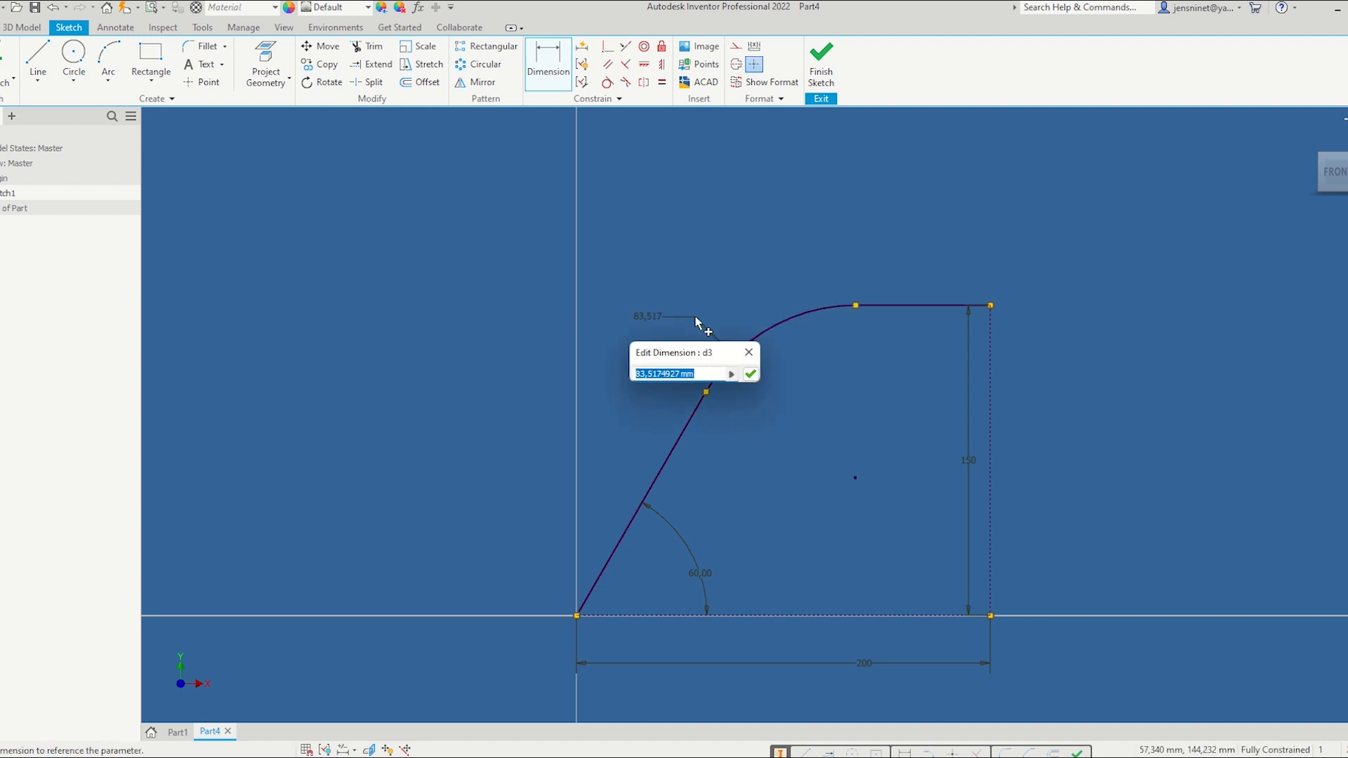
type("115")
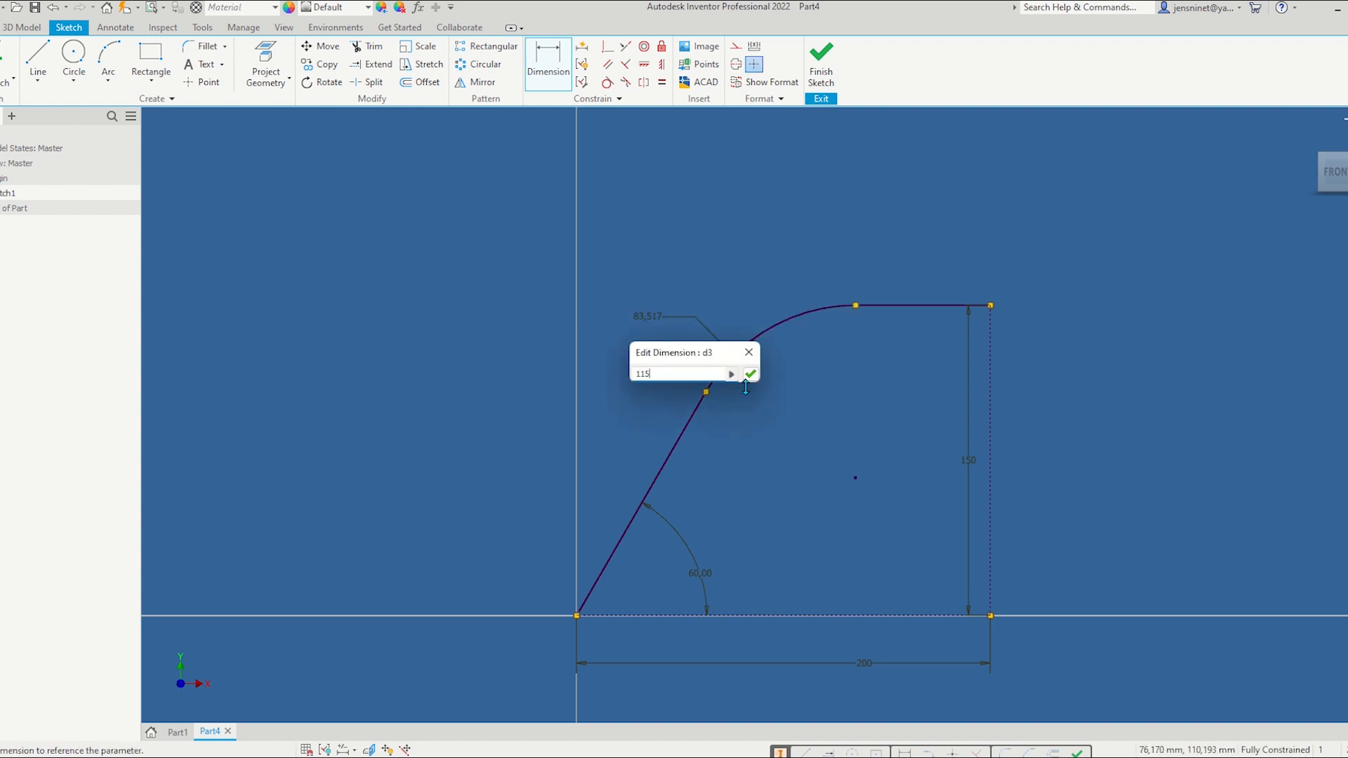
left_click(751, 373)
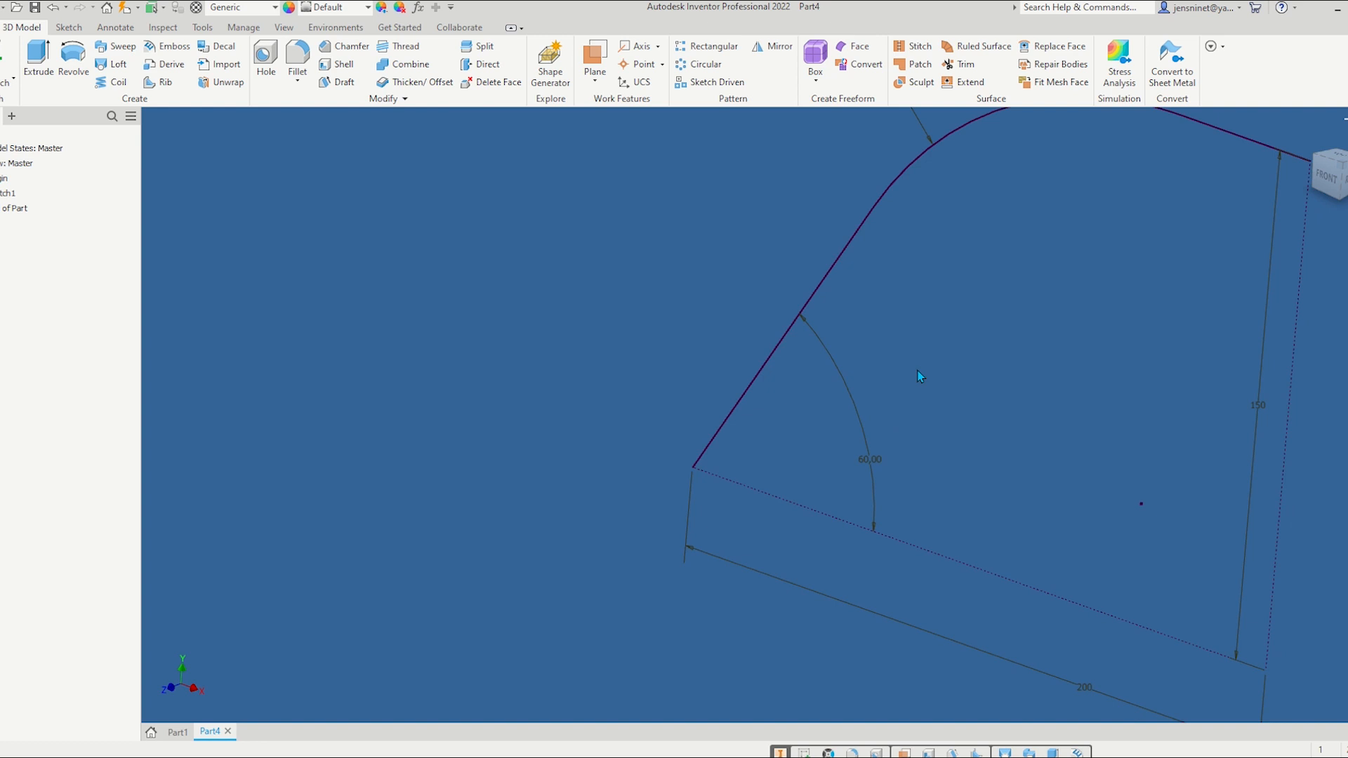
Place a work plane normal to the path at its start and sketch on it
left_click(594, 59)
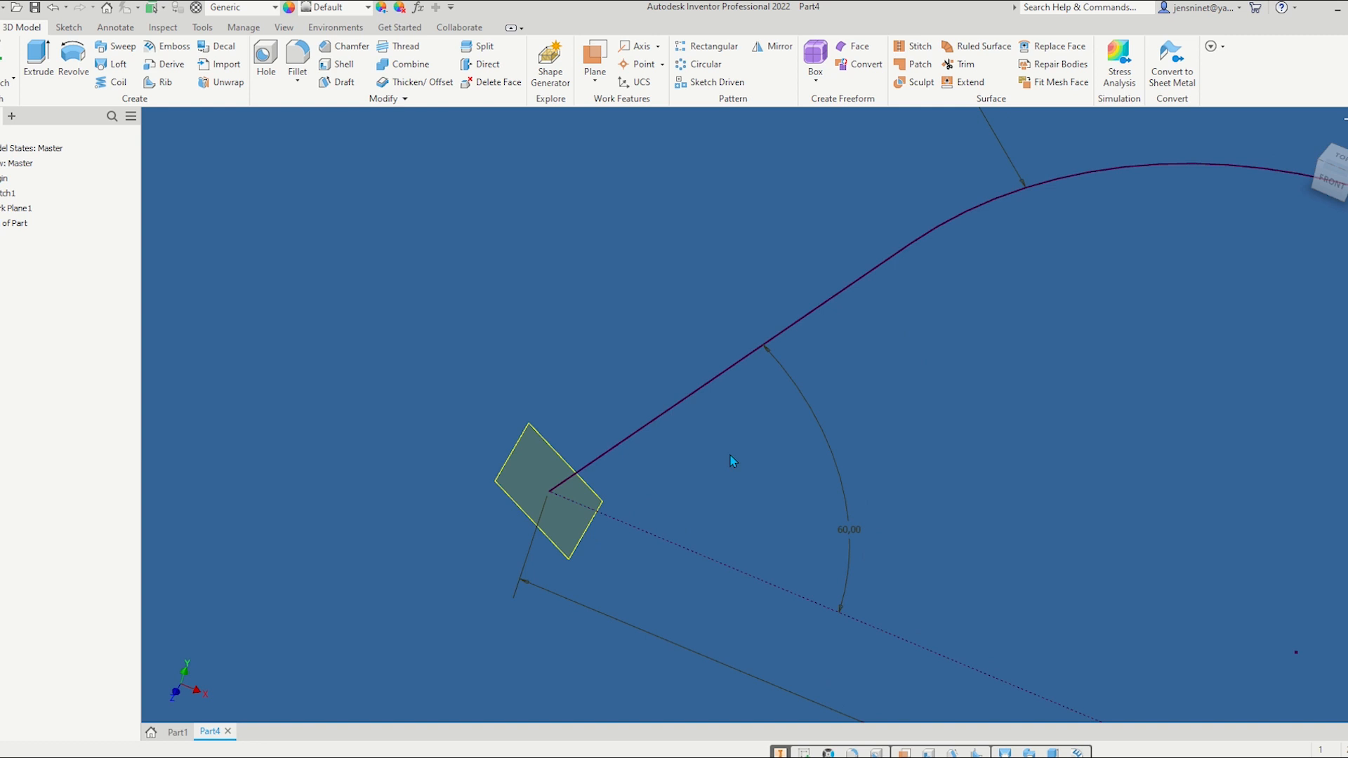
left_click(12, 207)
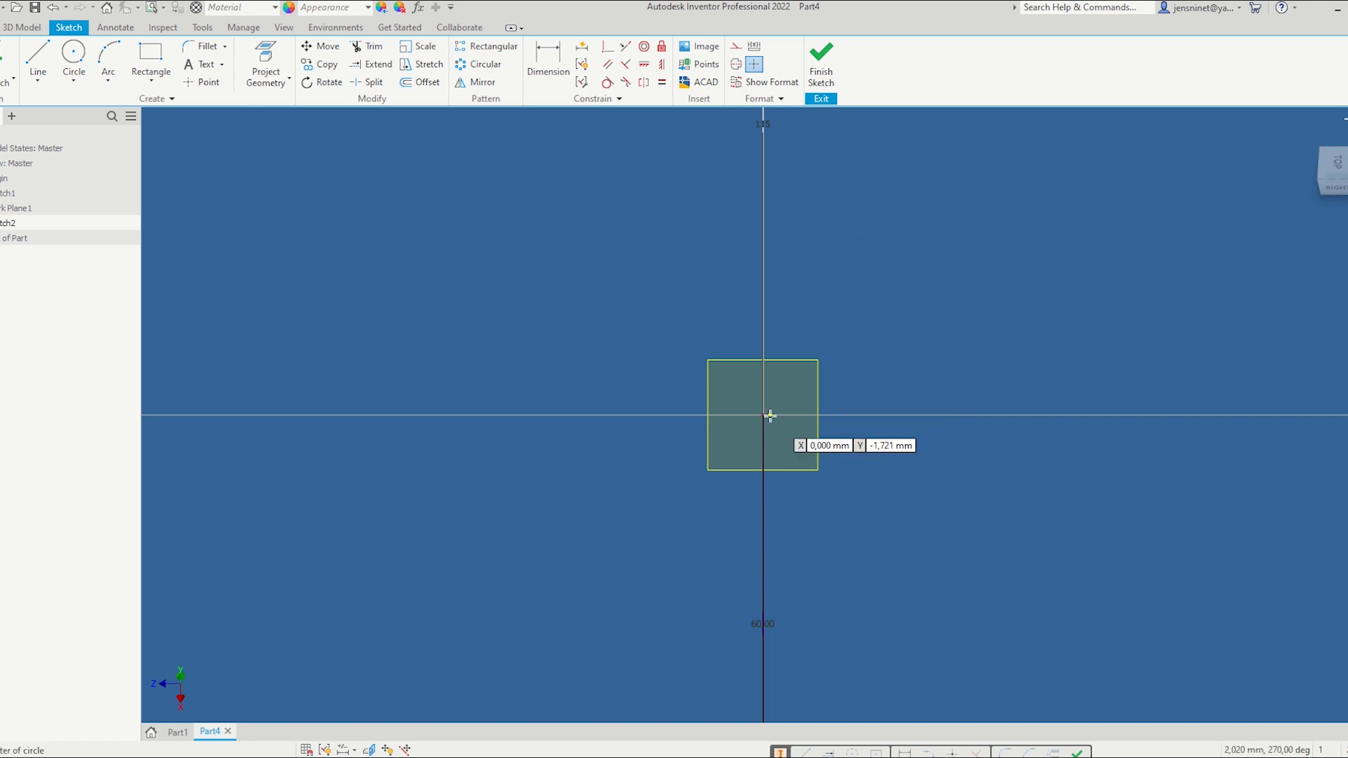
Draw a 38 mm circle centred on the projected path start point
left_click_drag(764, 418, 841, 371)
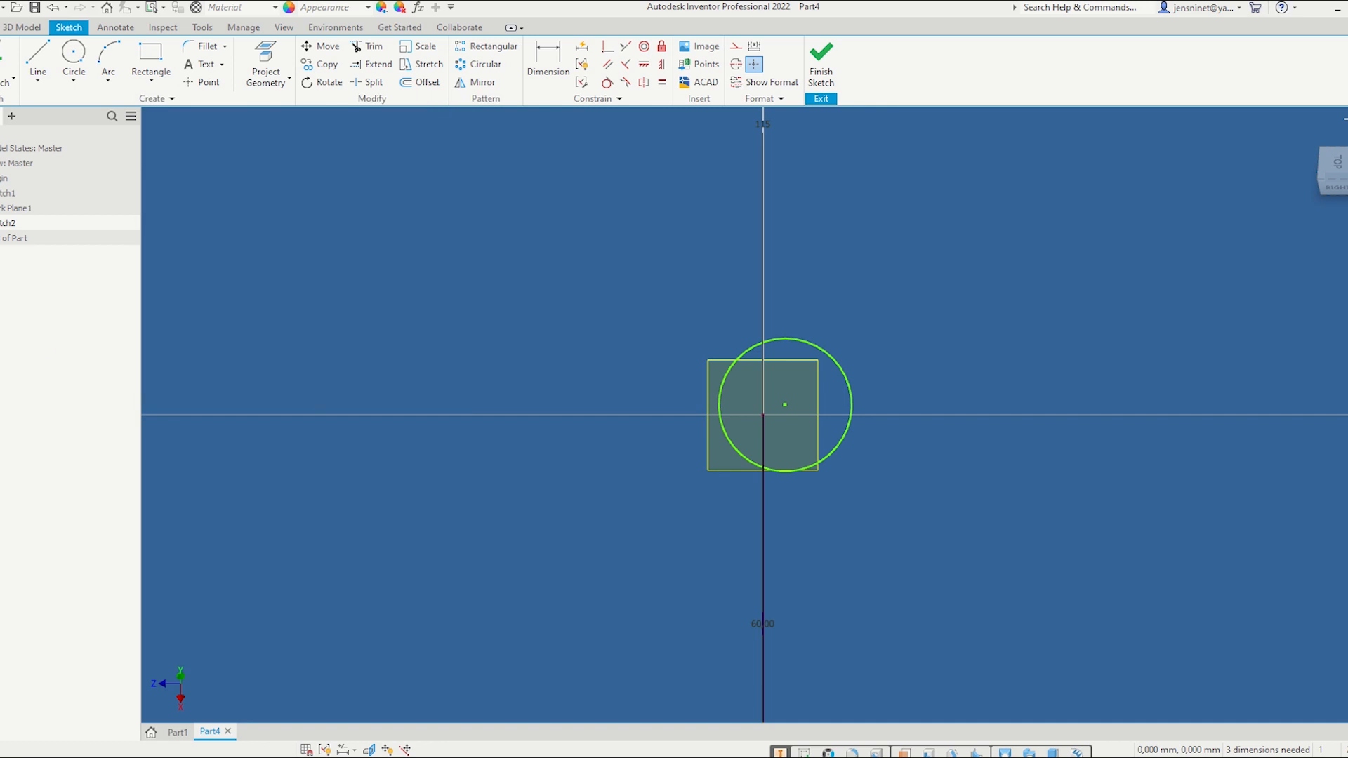
mouse_move(1001, 283)
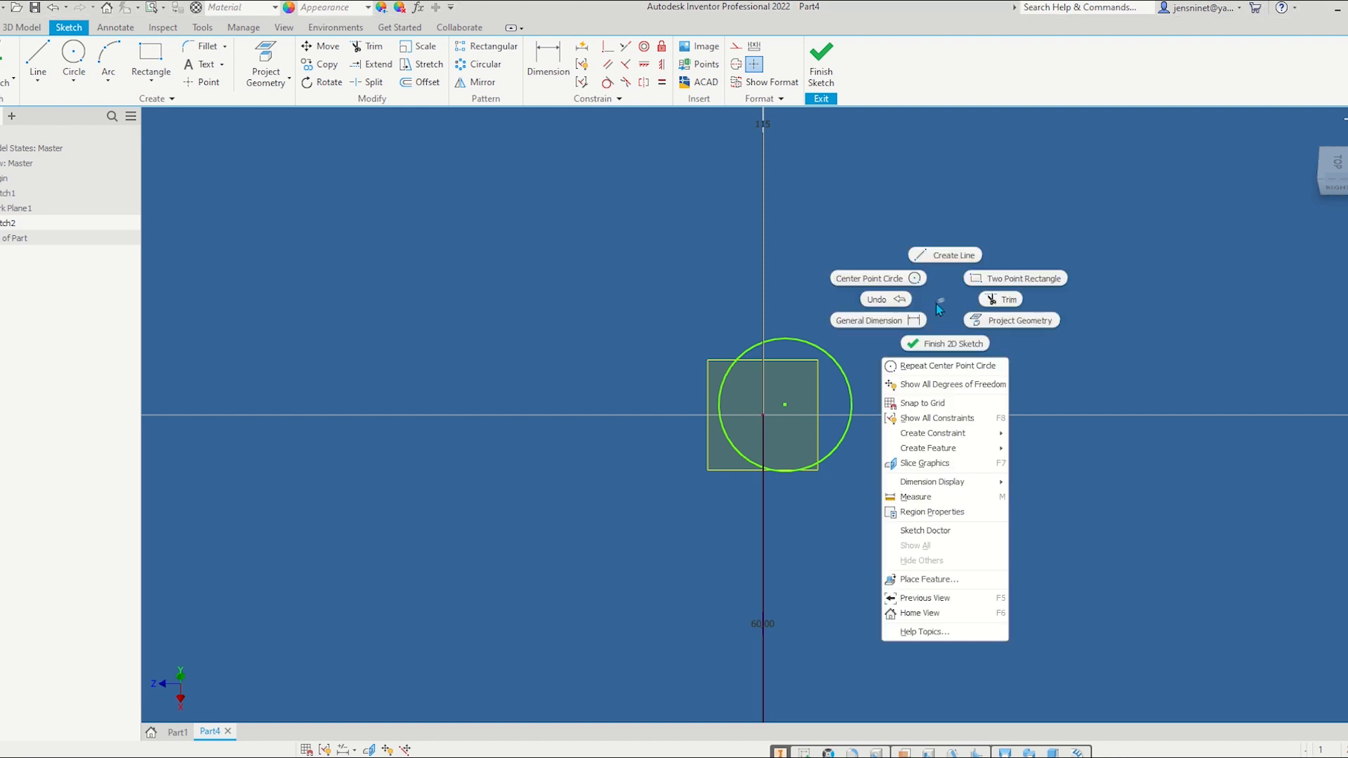
left_click(868, 320)
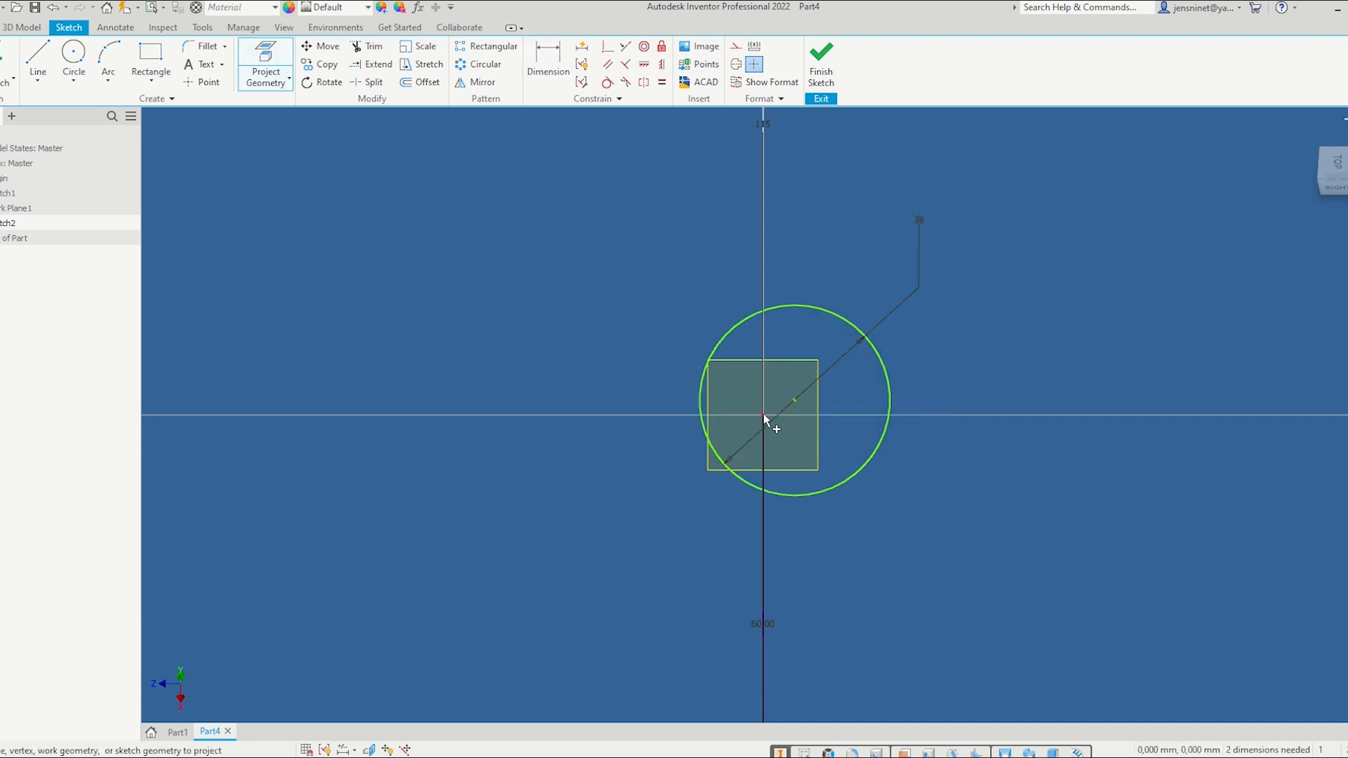
mouse_move(1019, 360)
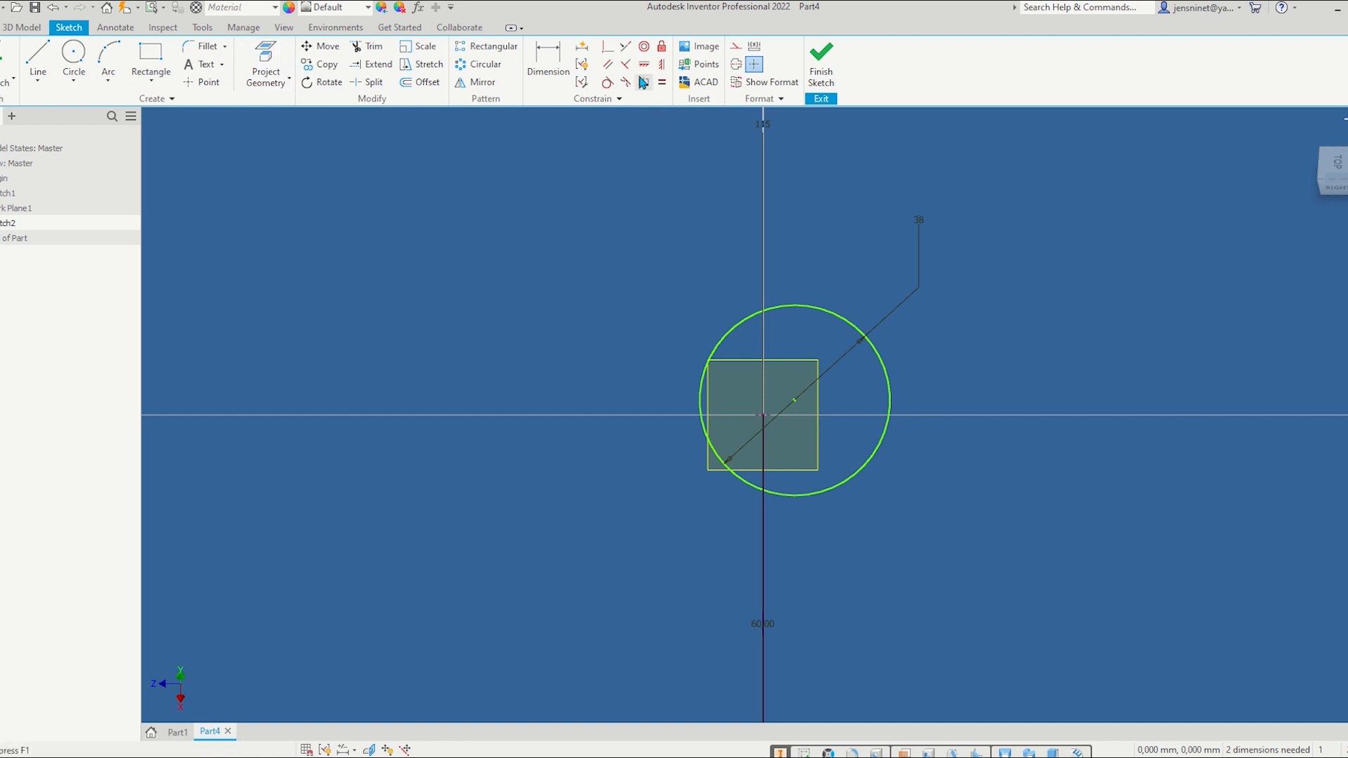
mouse_move(607, 47)
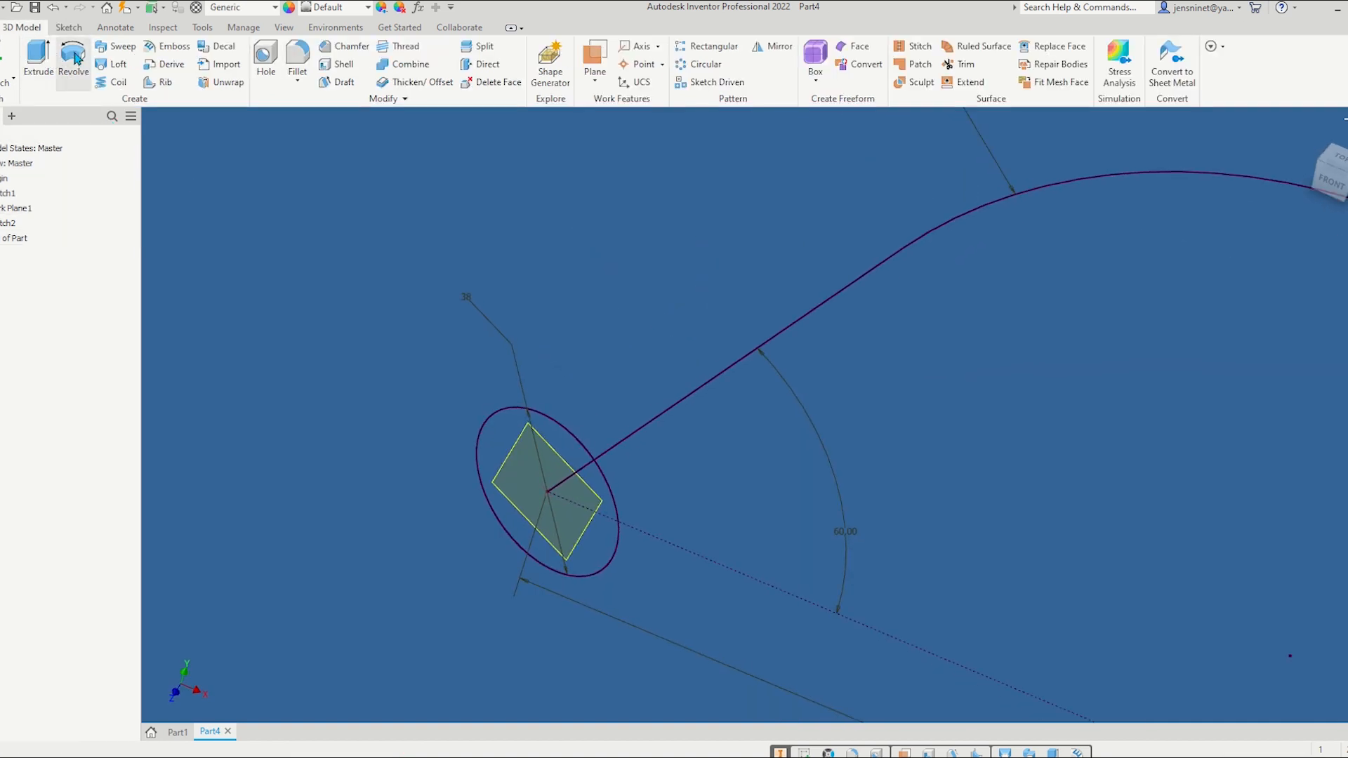
mouse_move(117, 46)
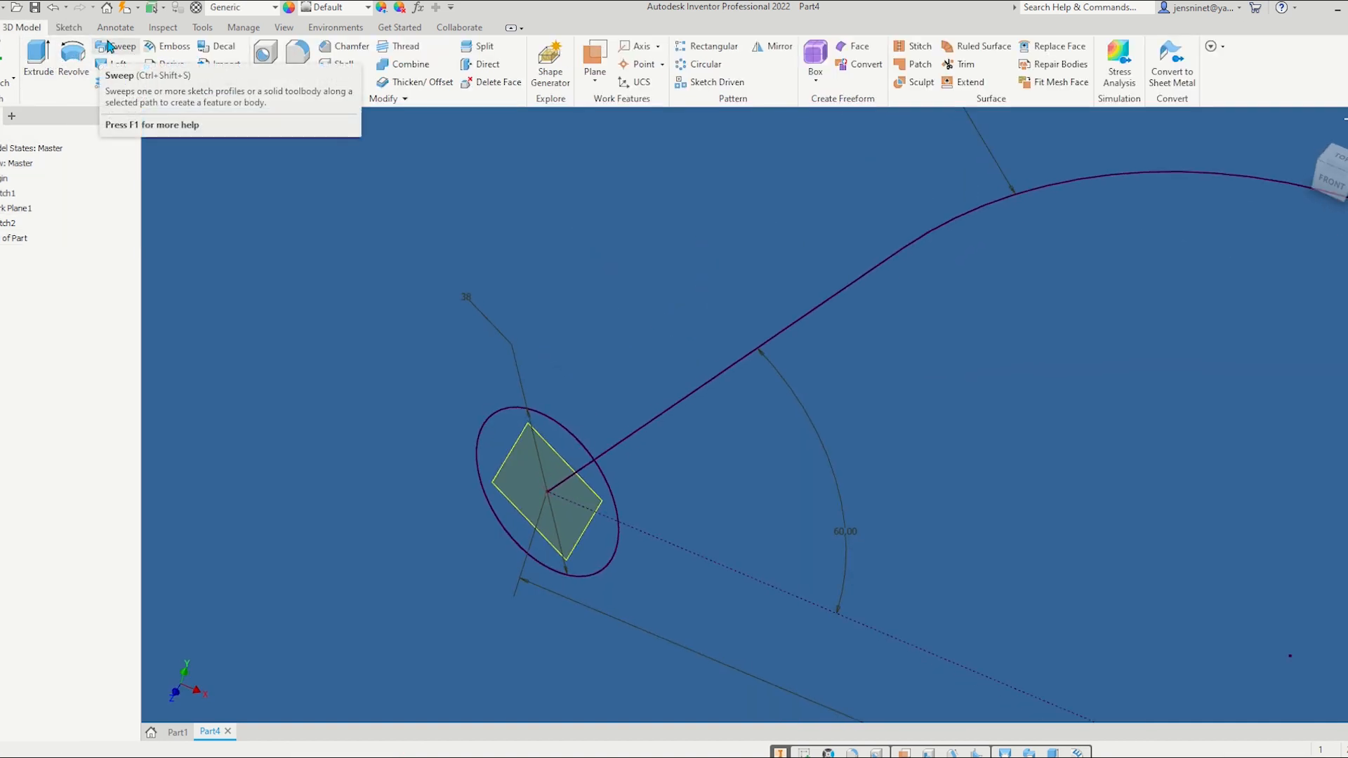
Sweep the 38 mm circle along the line–arc–line path into surface Srf1
left_click(116, 47)
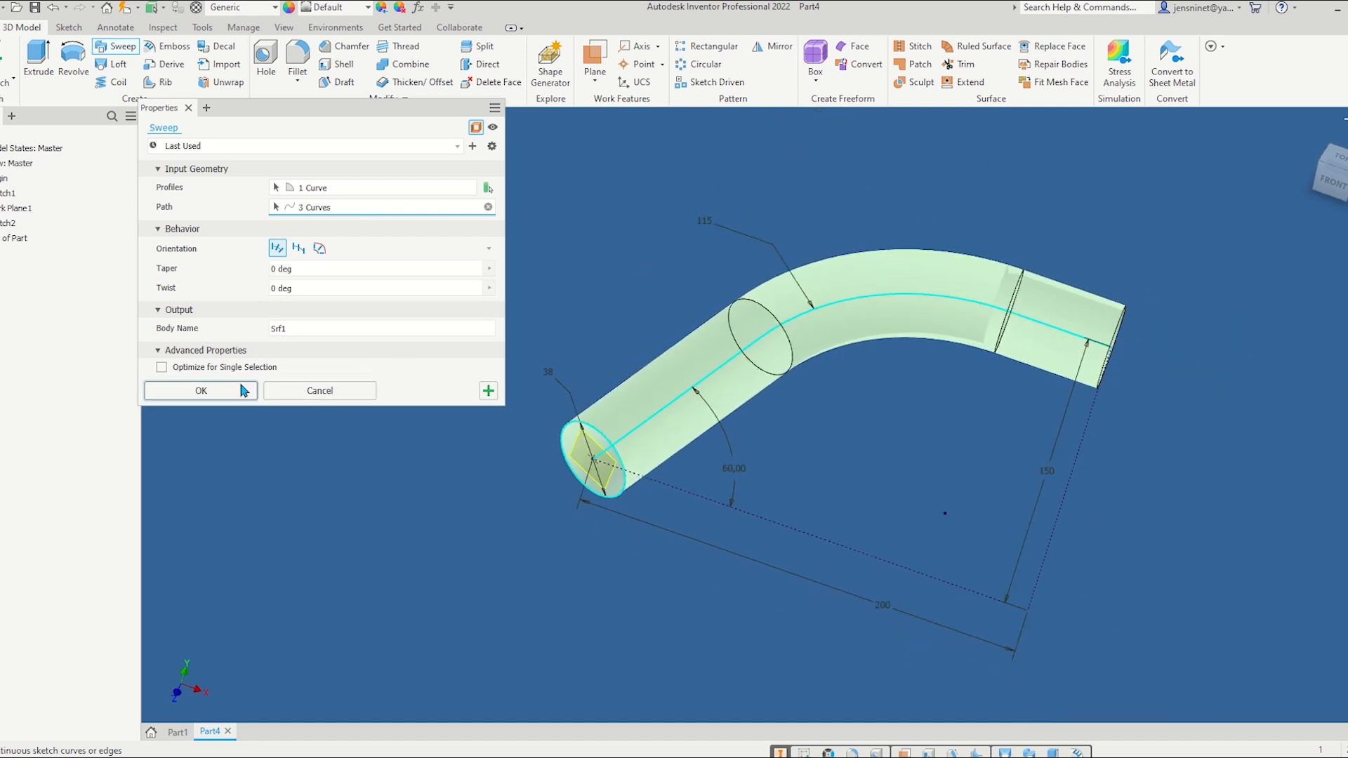
left_click(200, 391)
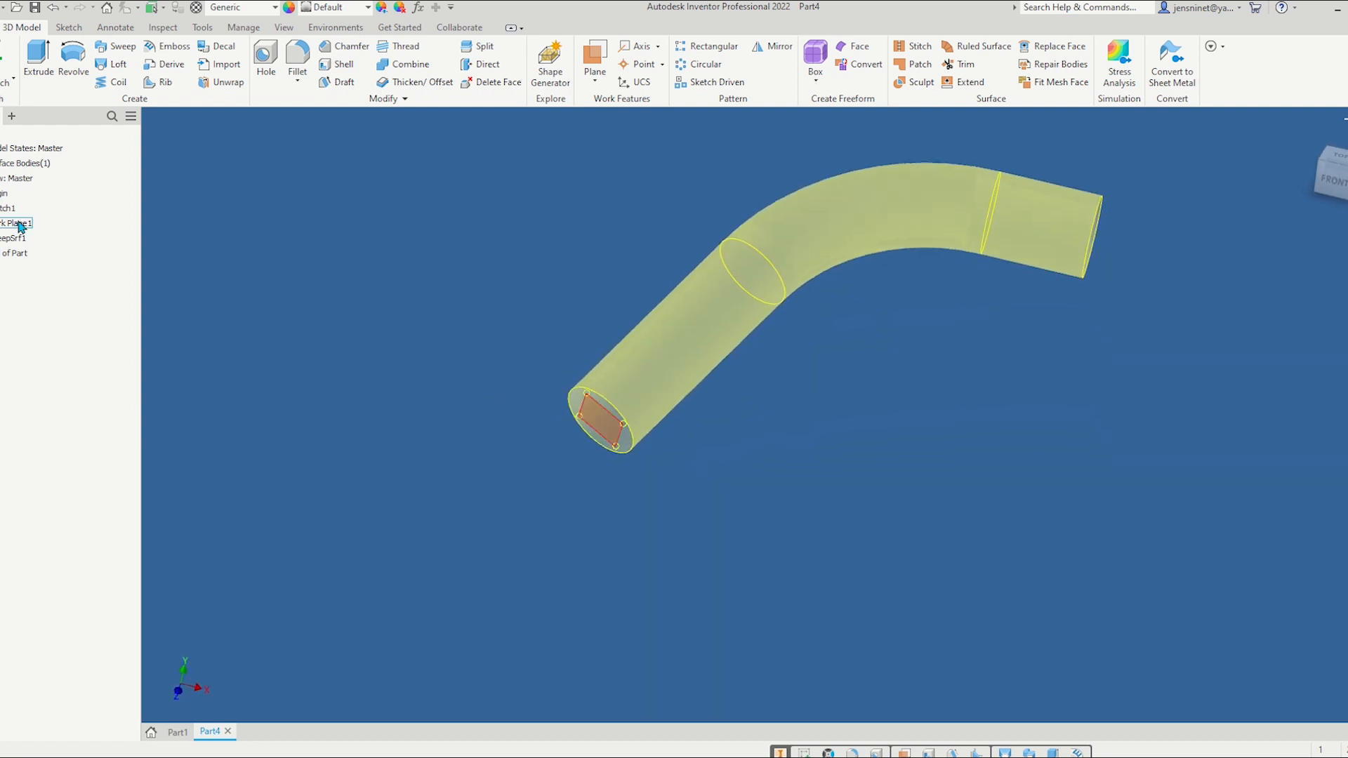
Sketch a short line from the path start on Work Plane1 and finish the sketch
right_click(15, 223)
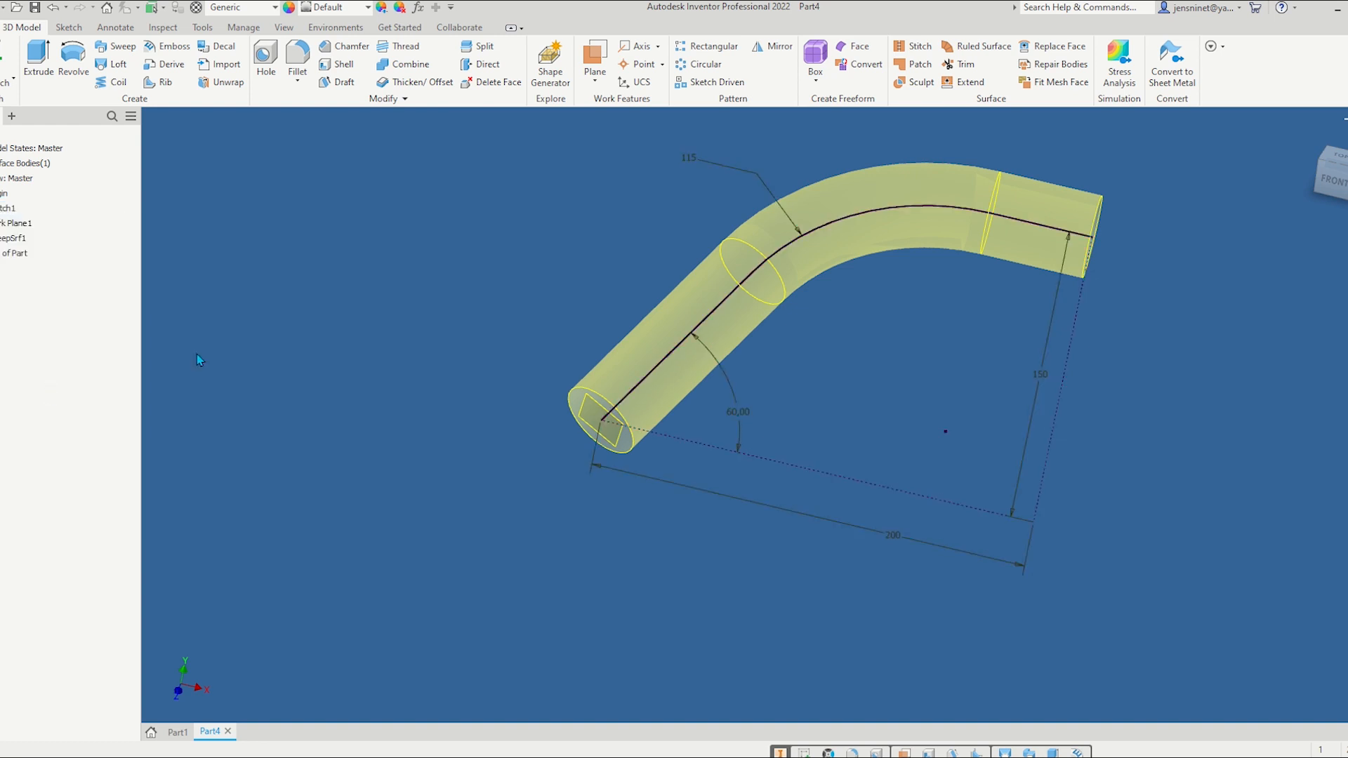
left_click(602, 422)
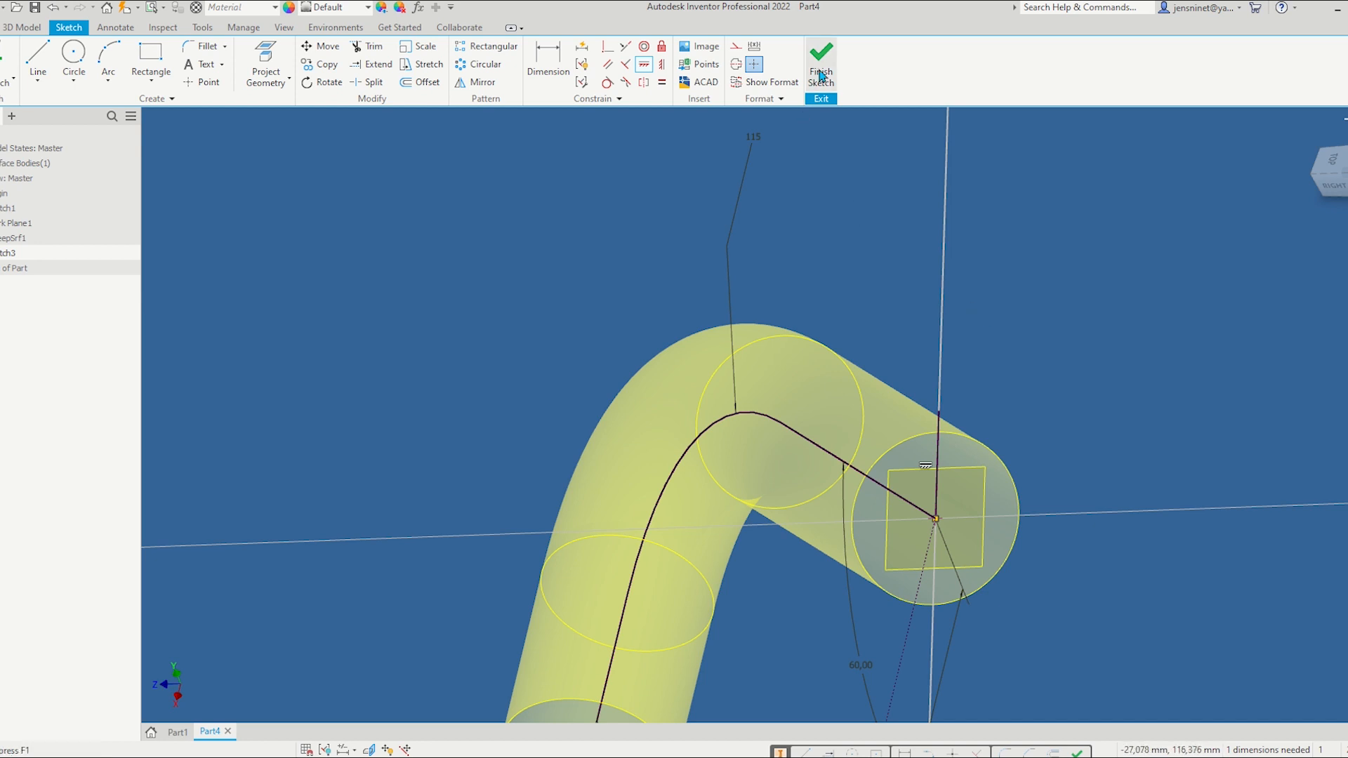
left_click(819, 62)
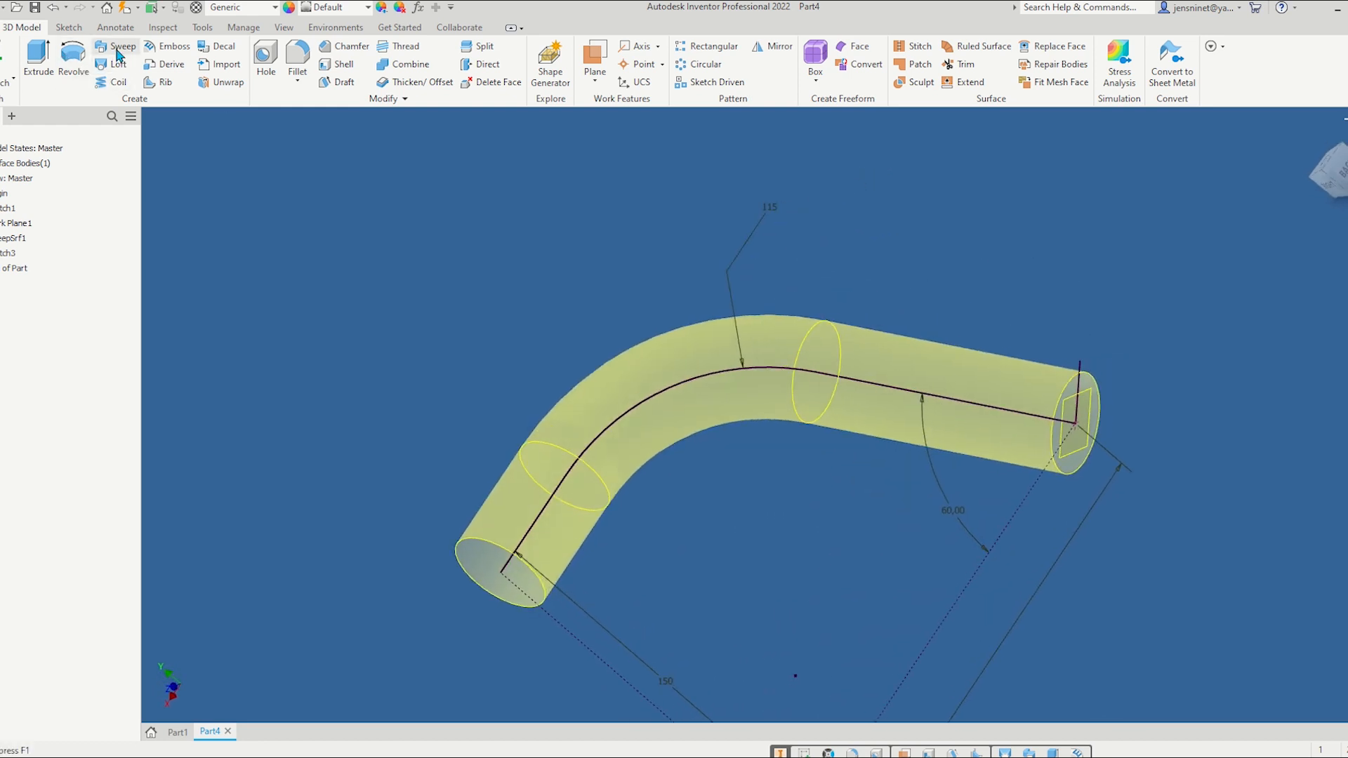
left_click(121, 46)
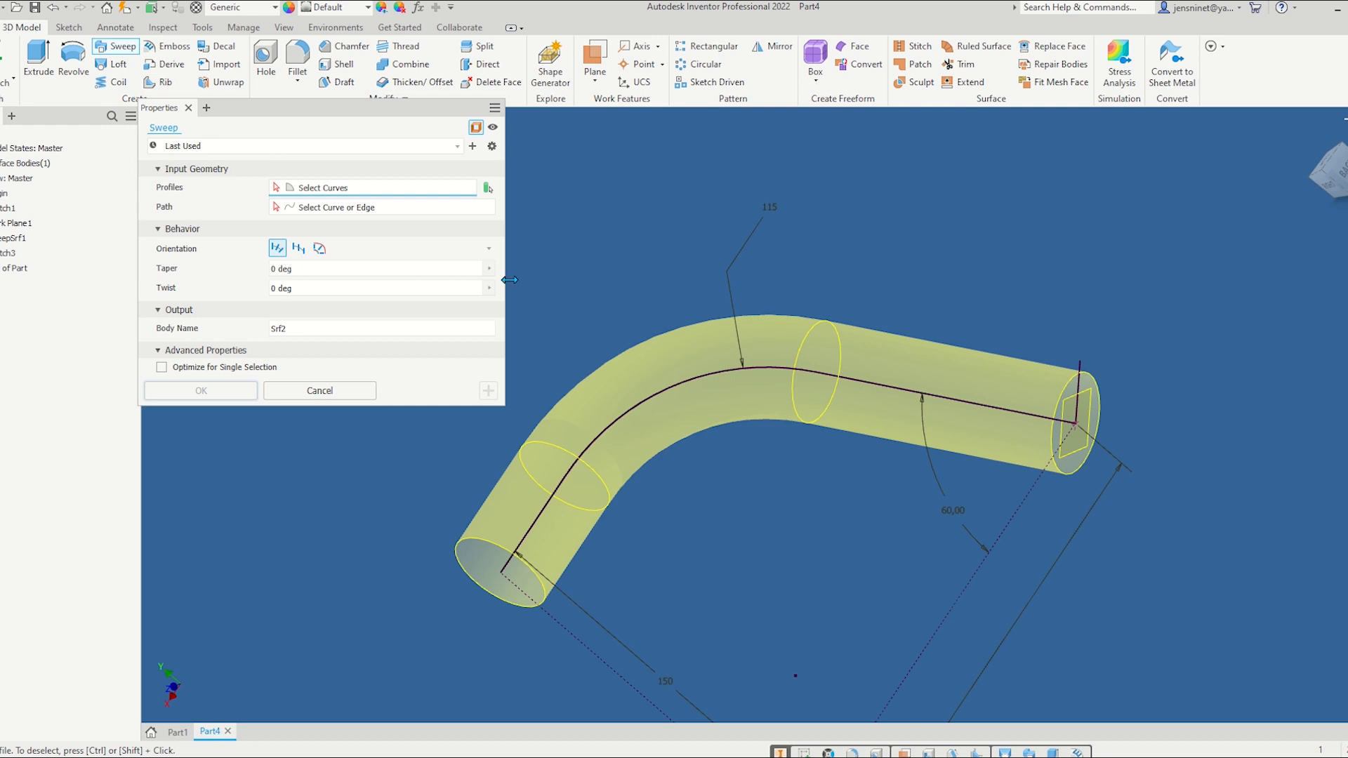
mouse_move(533, 202)
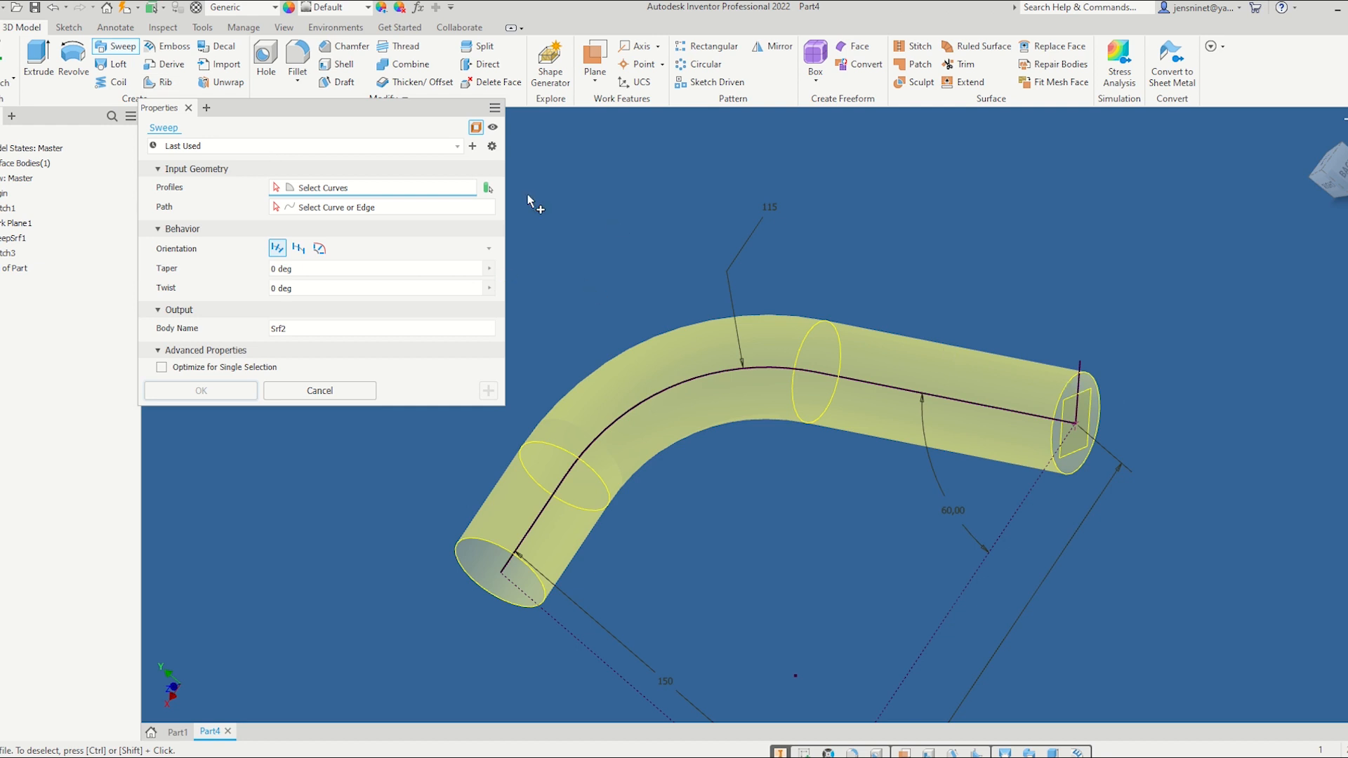
Sweep the end line along the path with a 40*360 twist, creating ribbon Srf2
left_click(1079, 394)
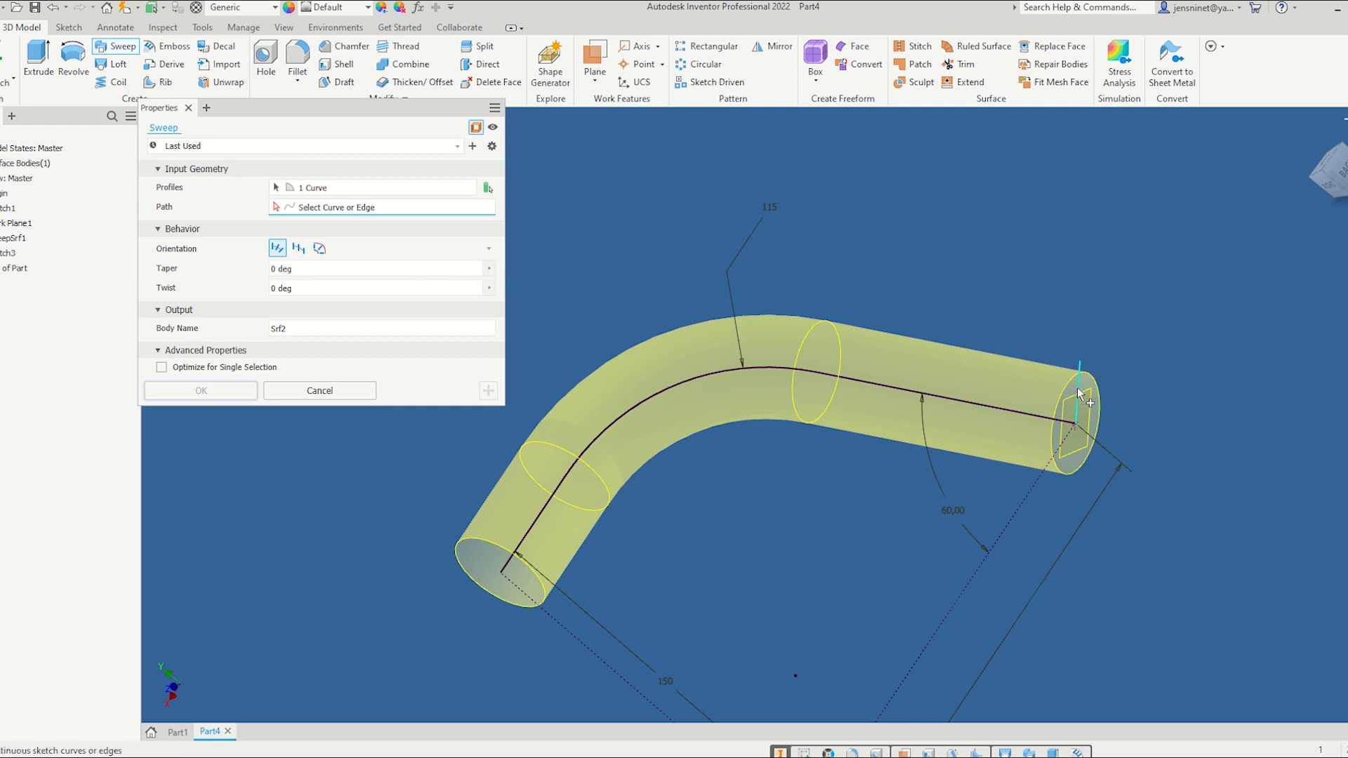
mouse_move(318, 222)
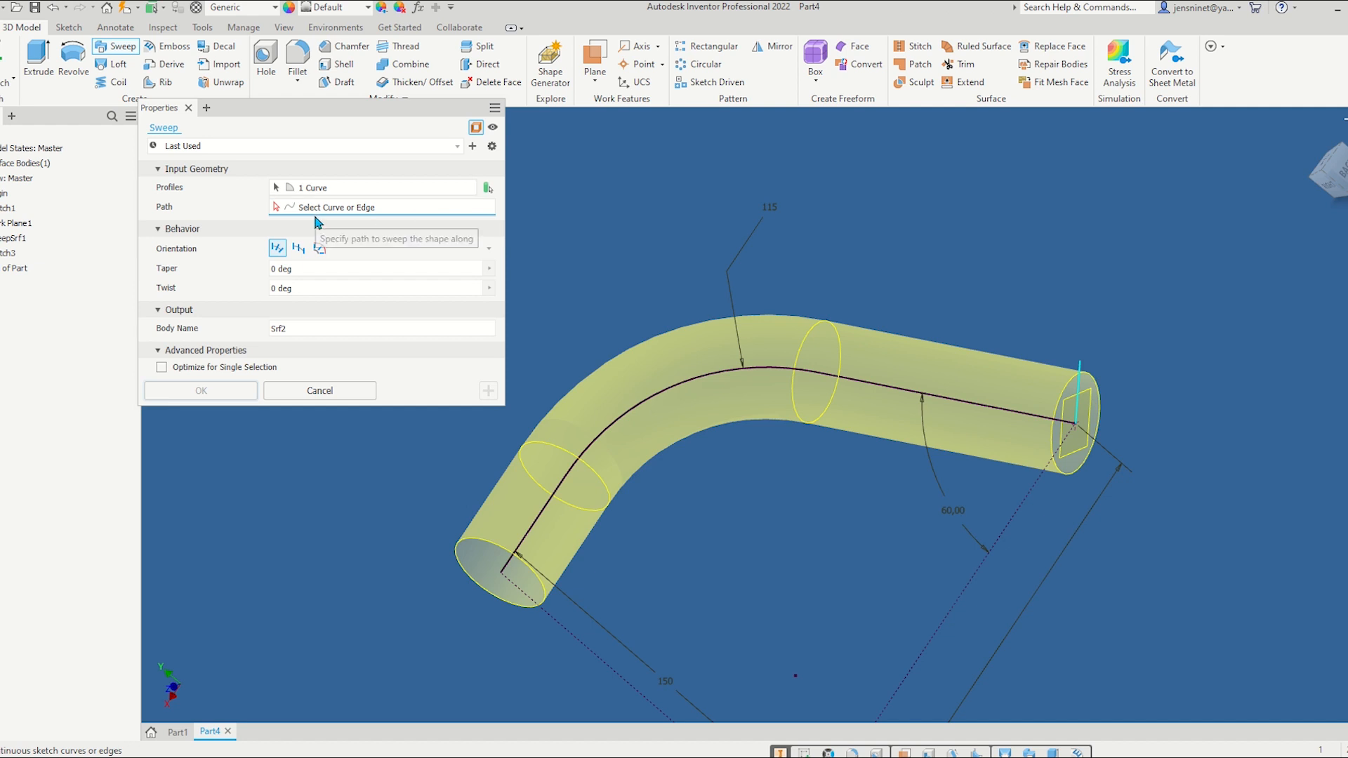
left_click(1013, 420)
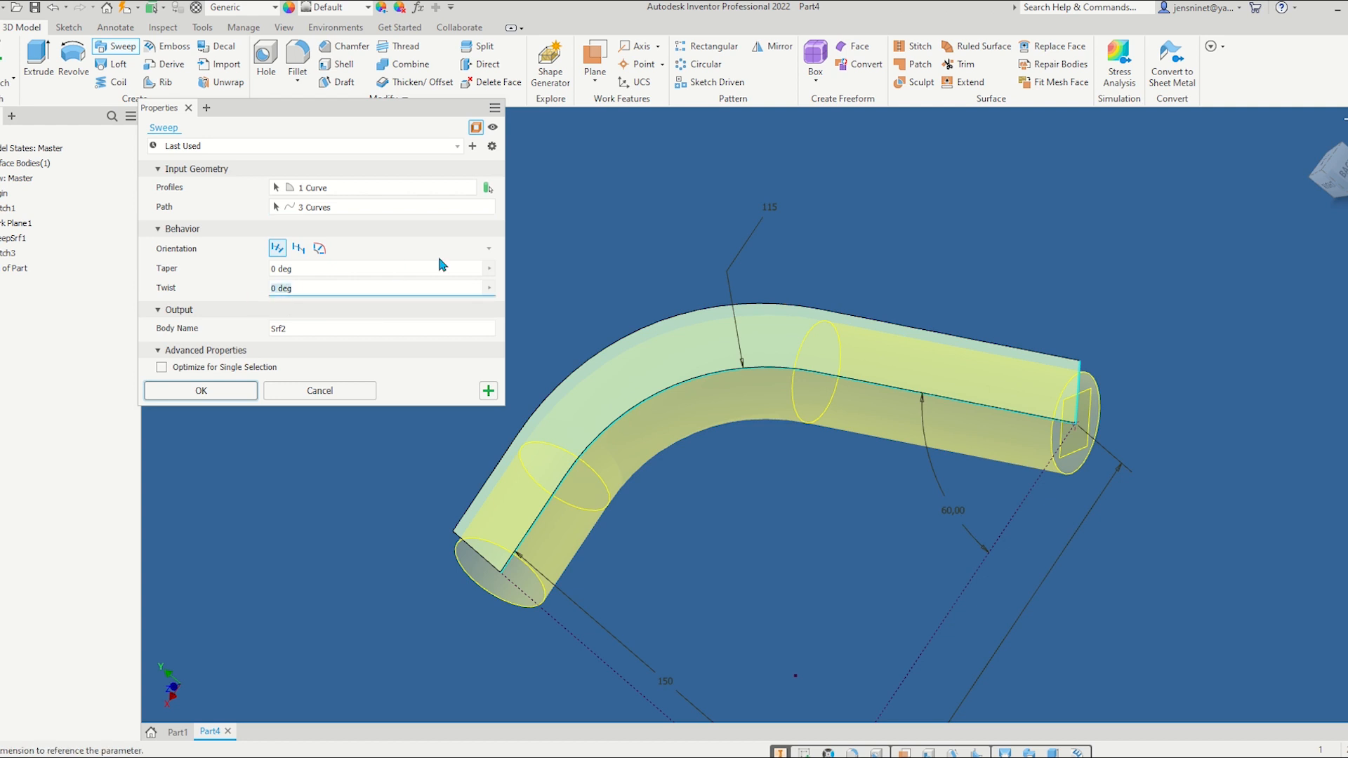
type("4")
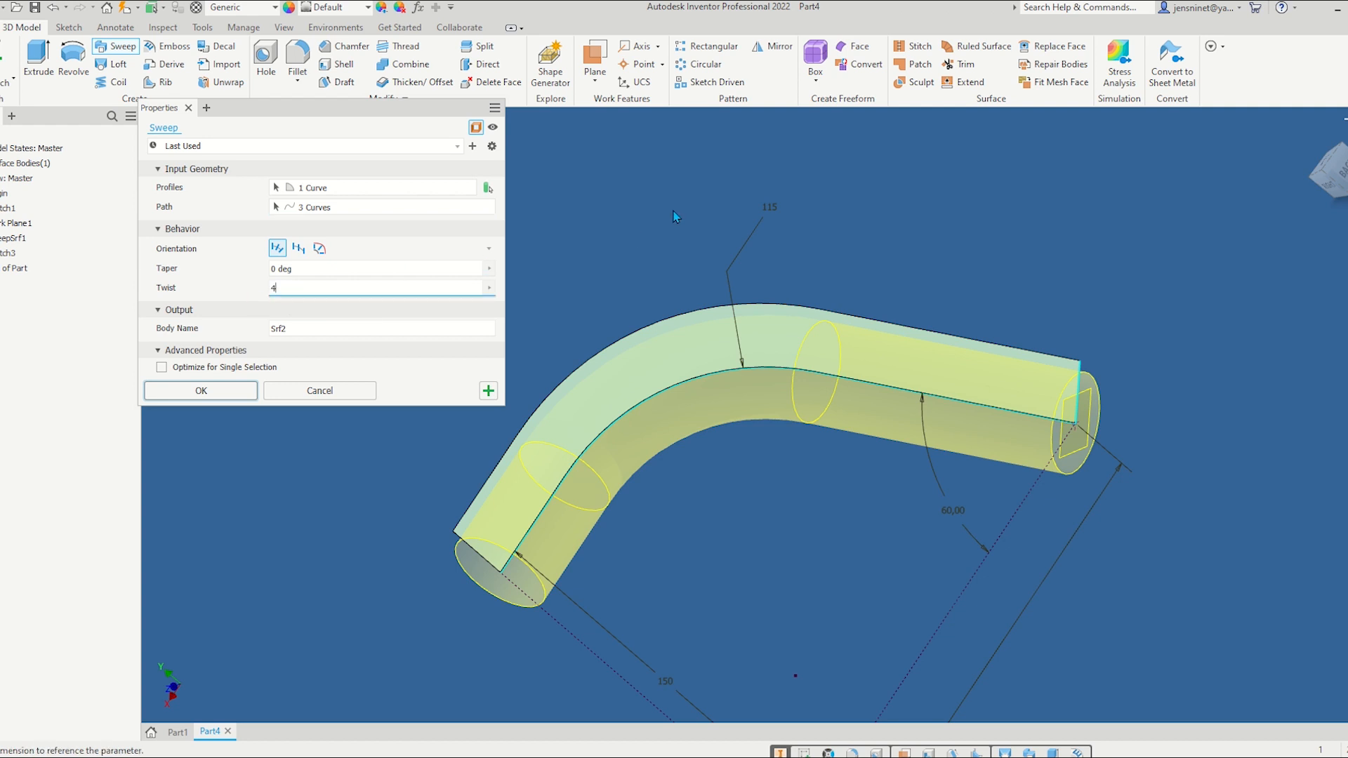
type("0*360")
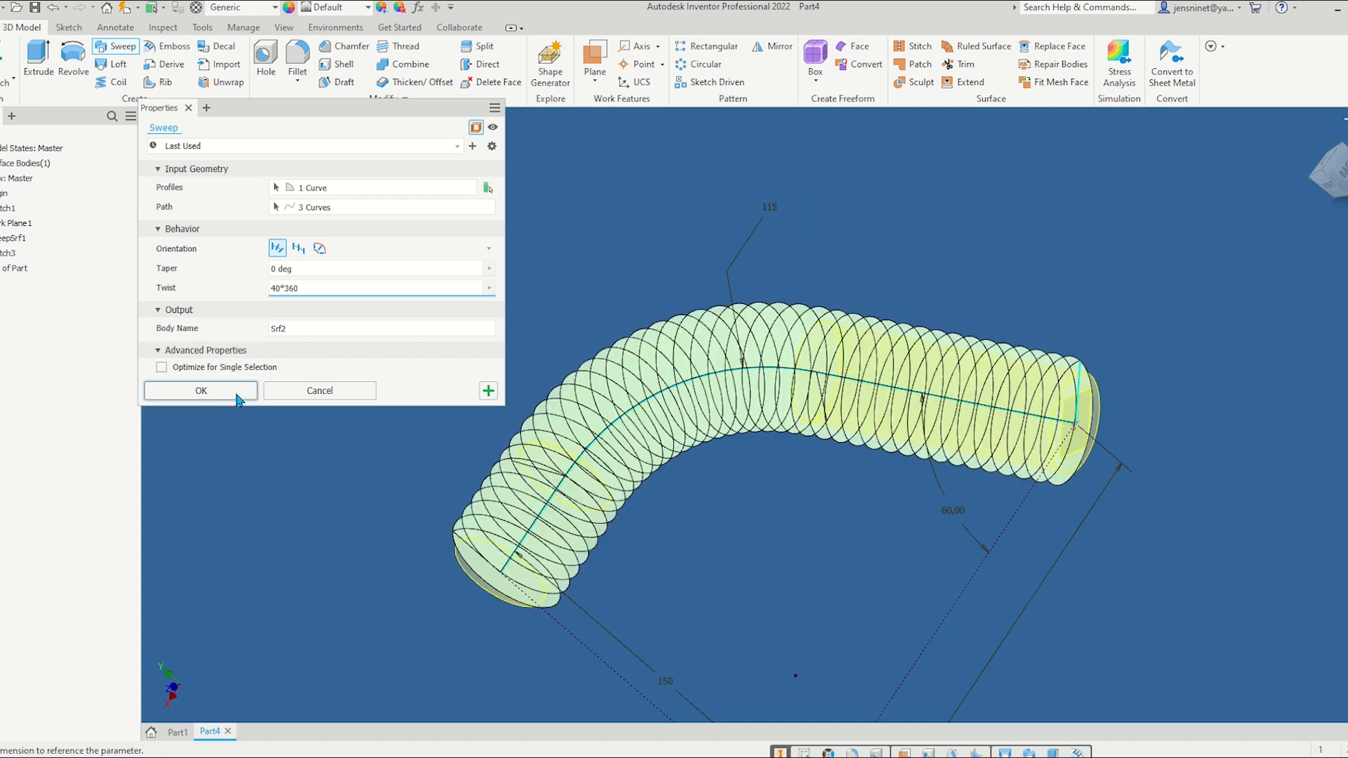
left_click(200, 391)
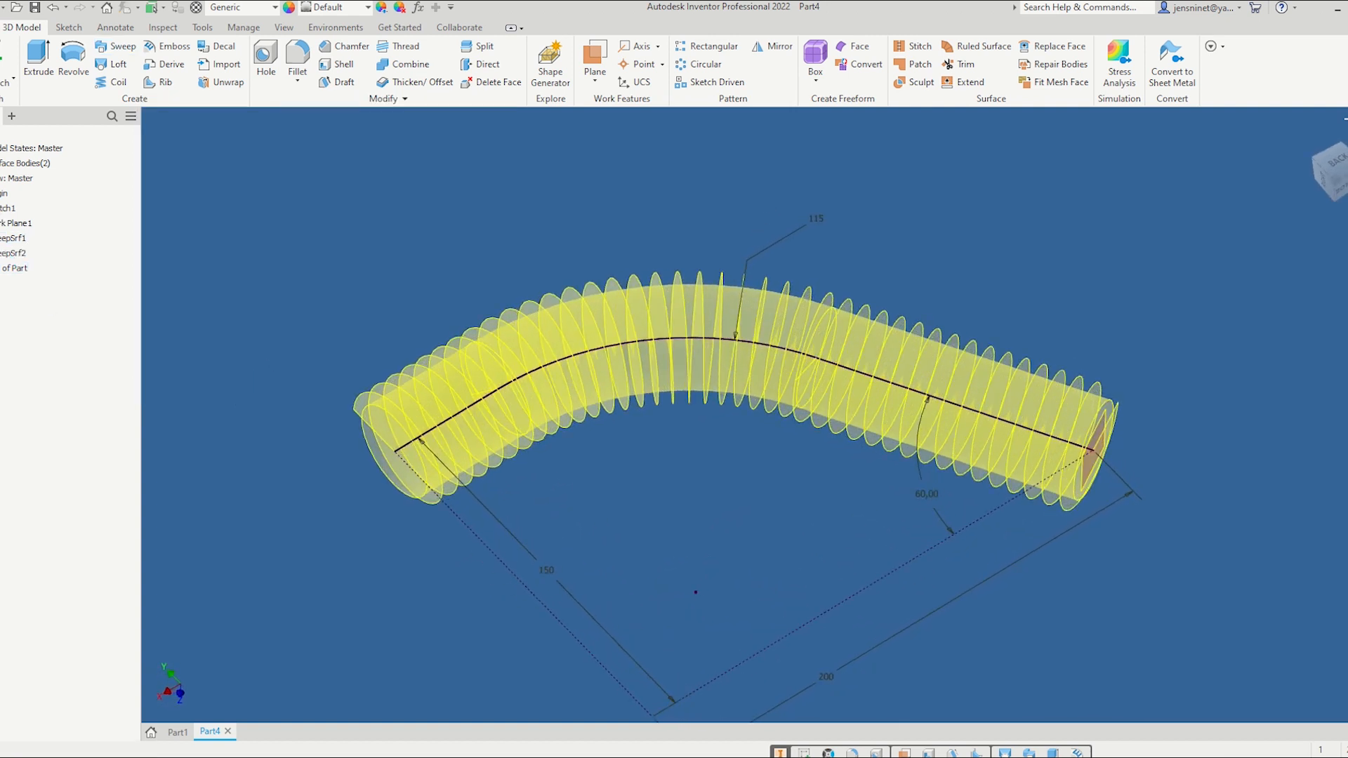
Make a 3D sketch intersection curve between tube Srf1 and twisted surface Srf2
left_click(9, 177)
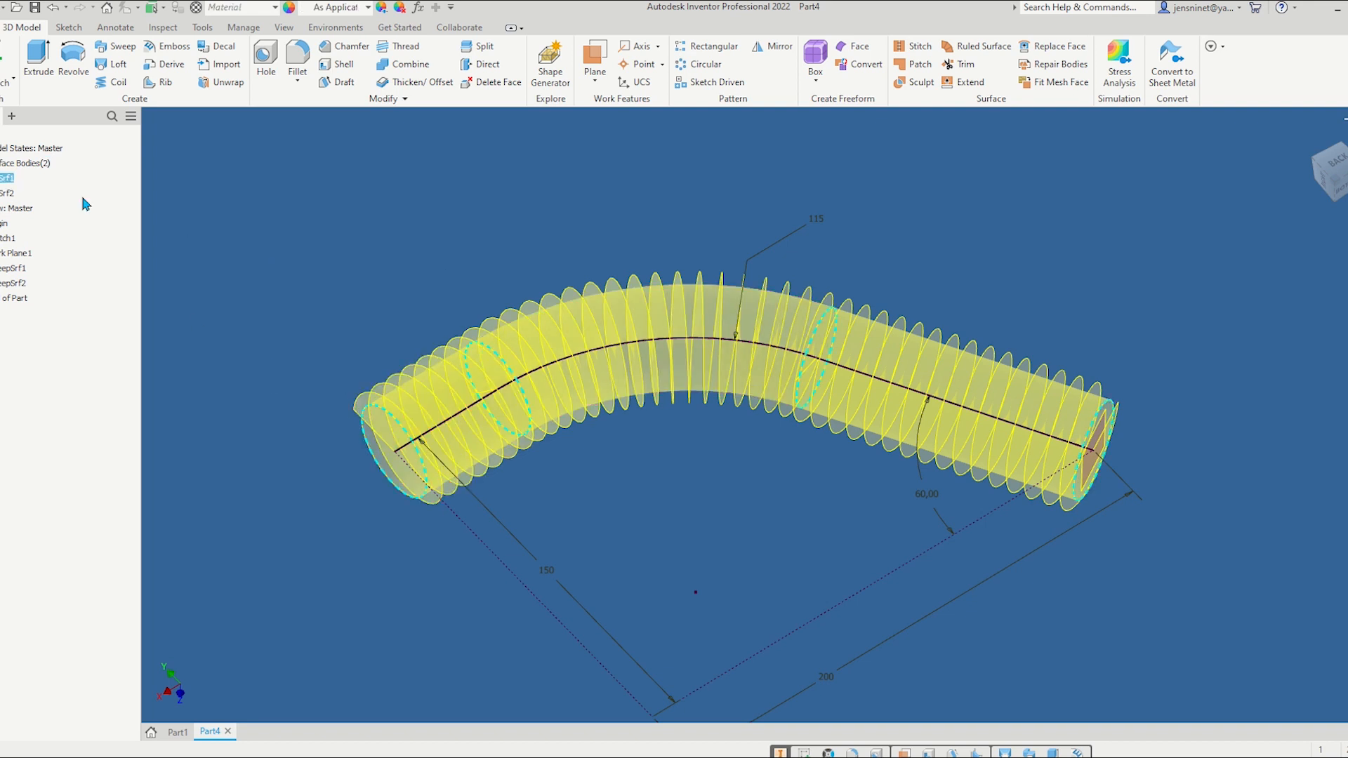
left_click(7, 192)
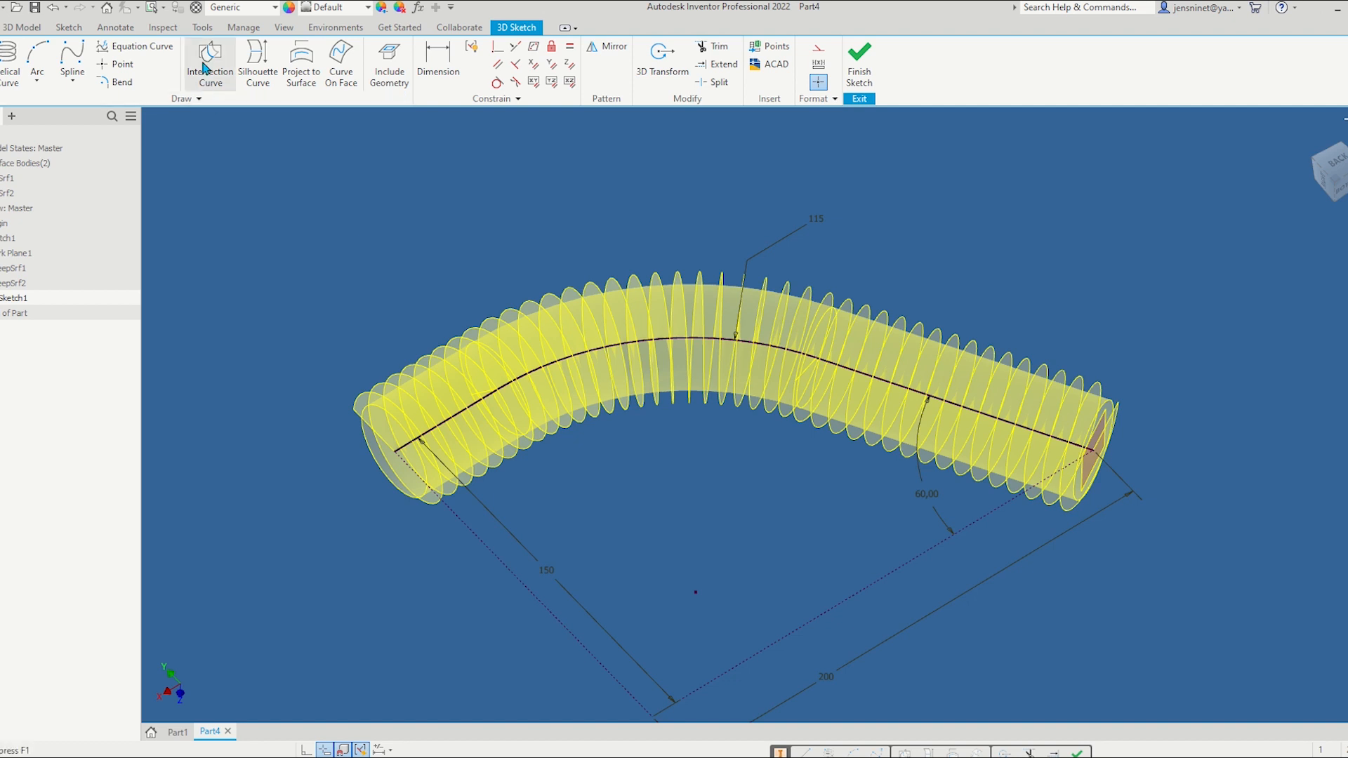
left_click(210, 61)
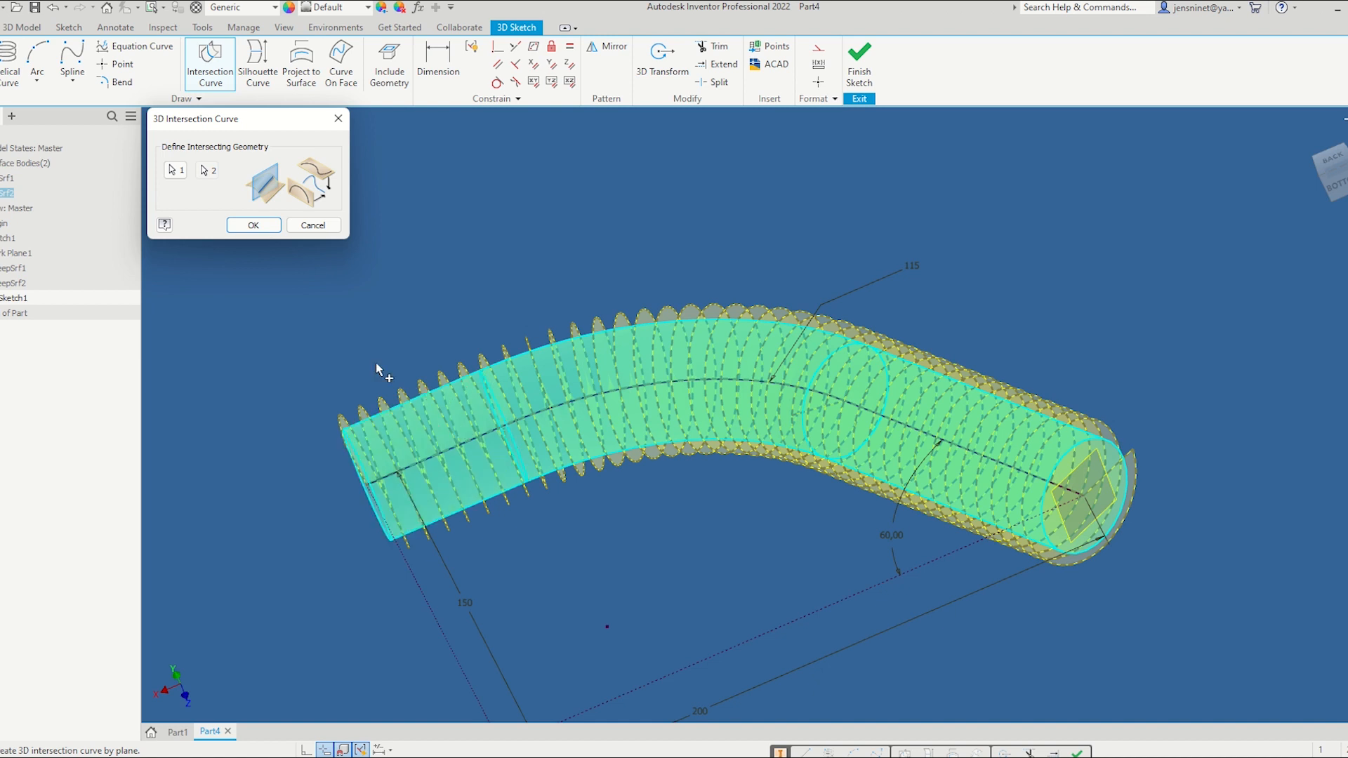
left_click(252, 225)
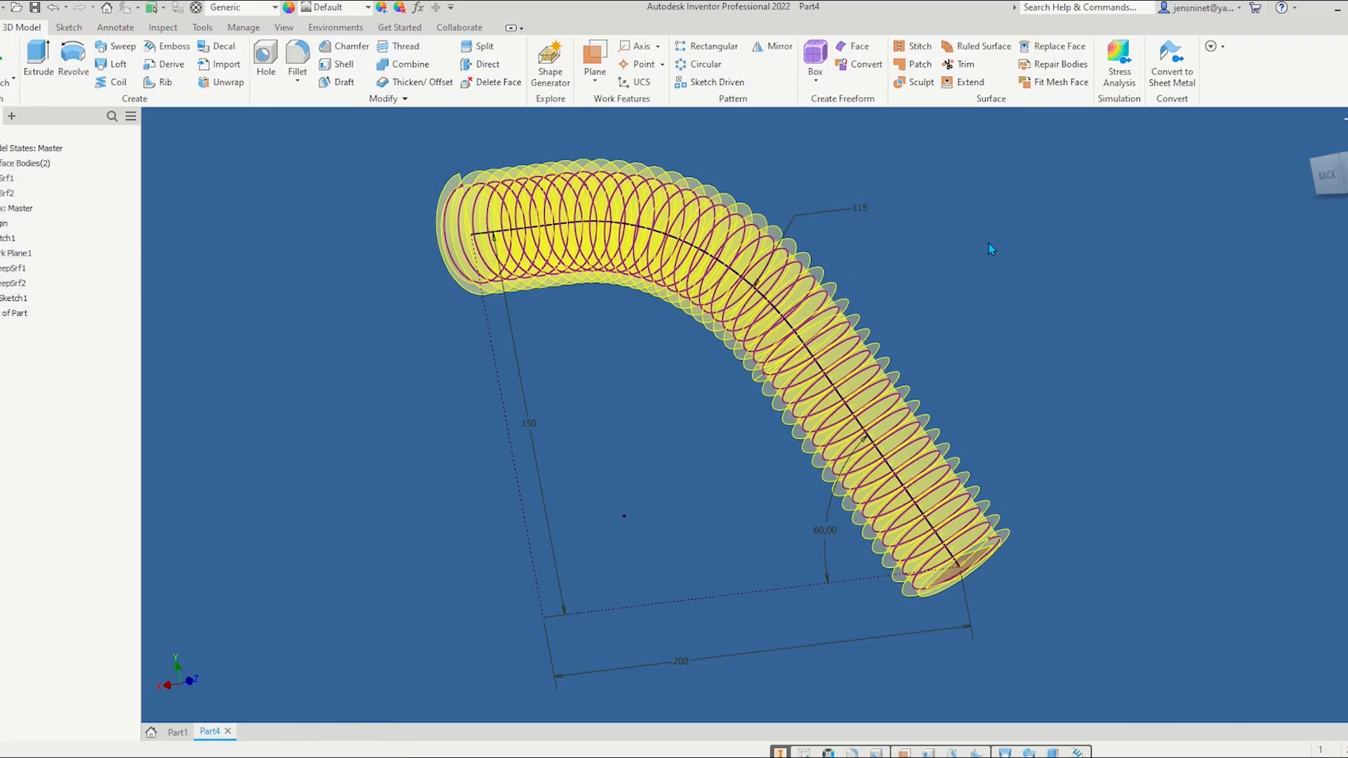
Hide the twisted ribbon surface, the tube surface and the line-arc-line path sketch
right_click(7, 177)
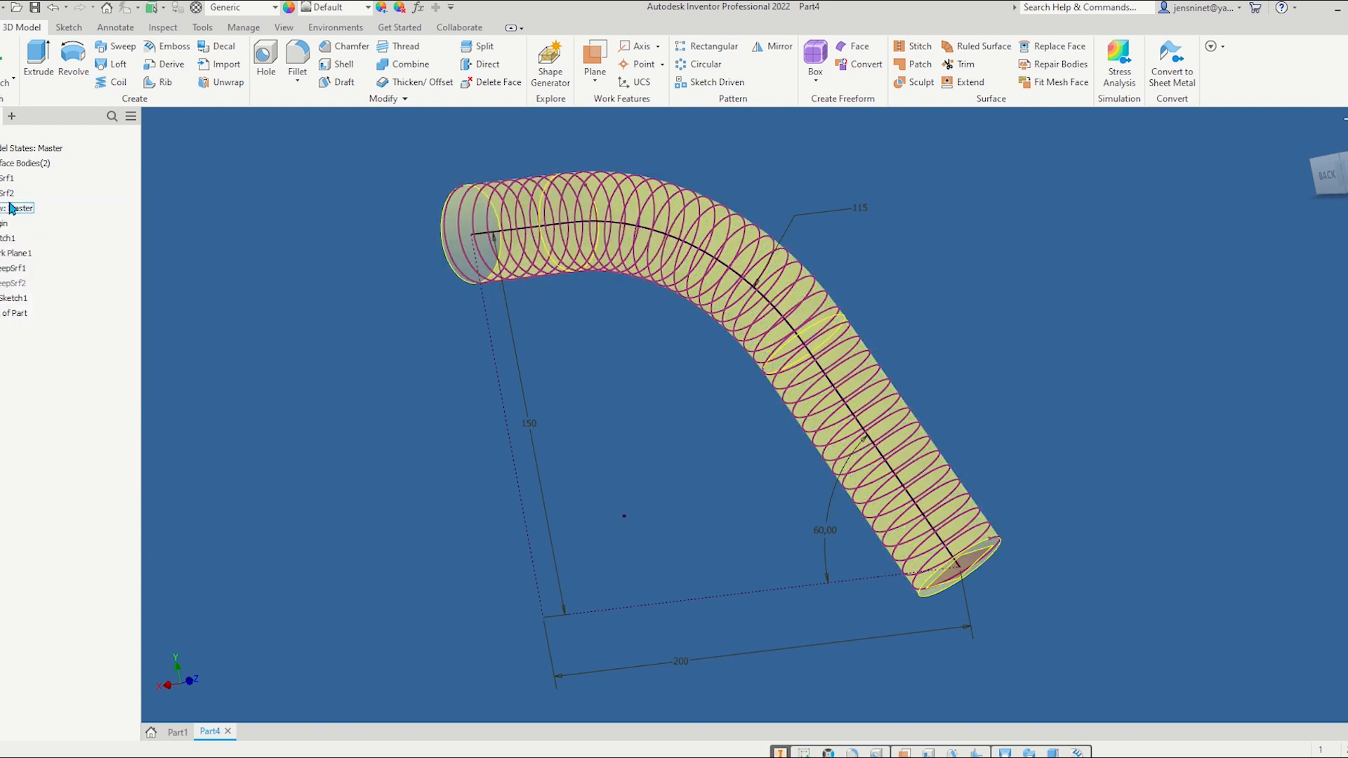
right_click(17, 193)
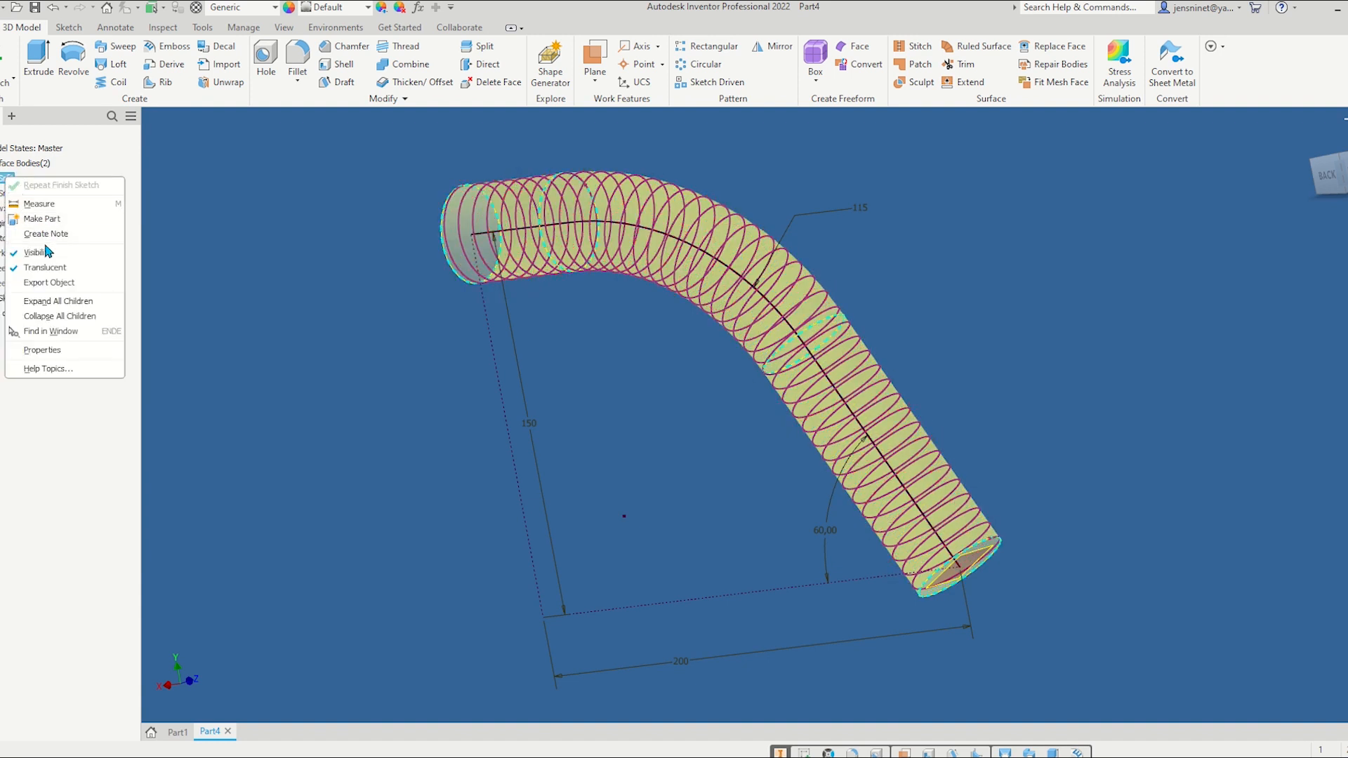
left_click(36, 252)
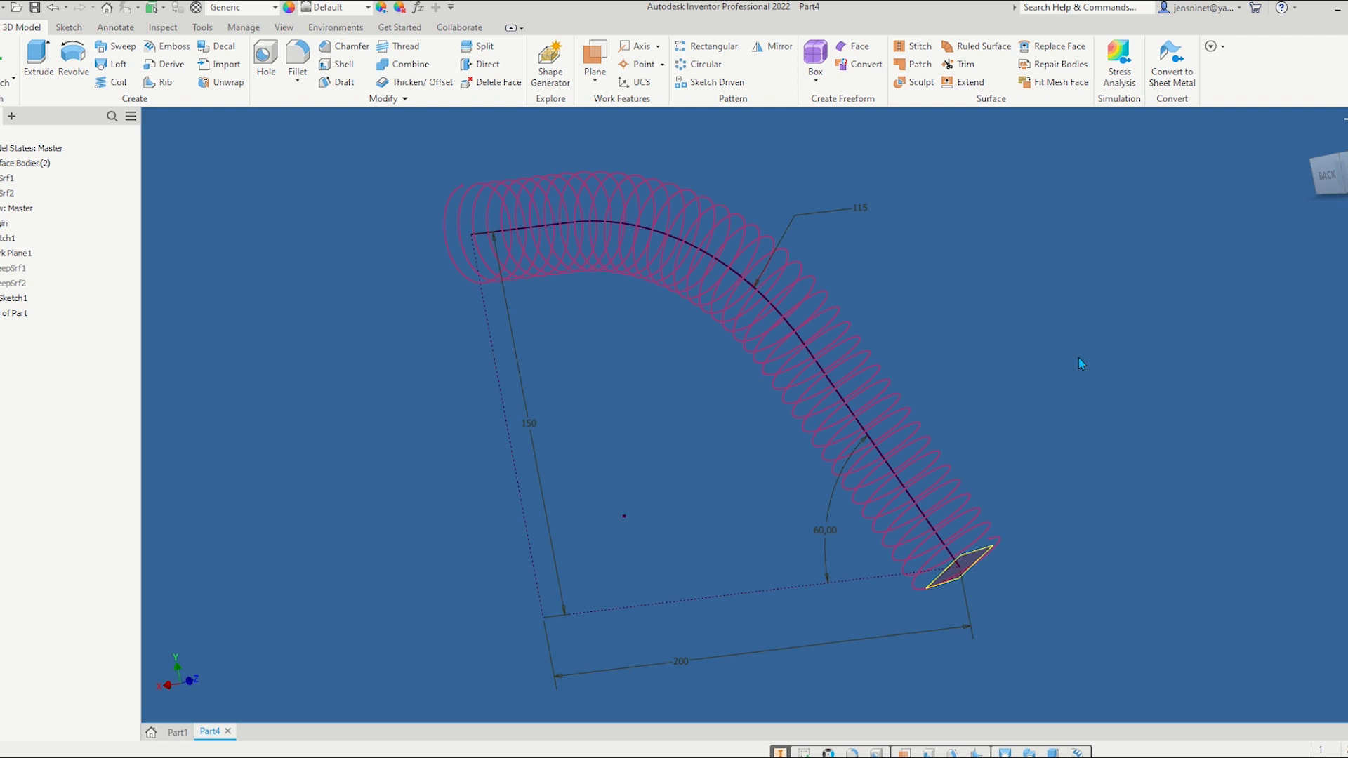
right_click(16, 252)
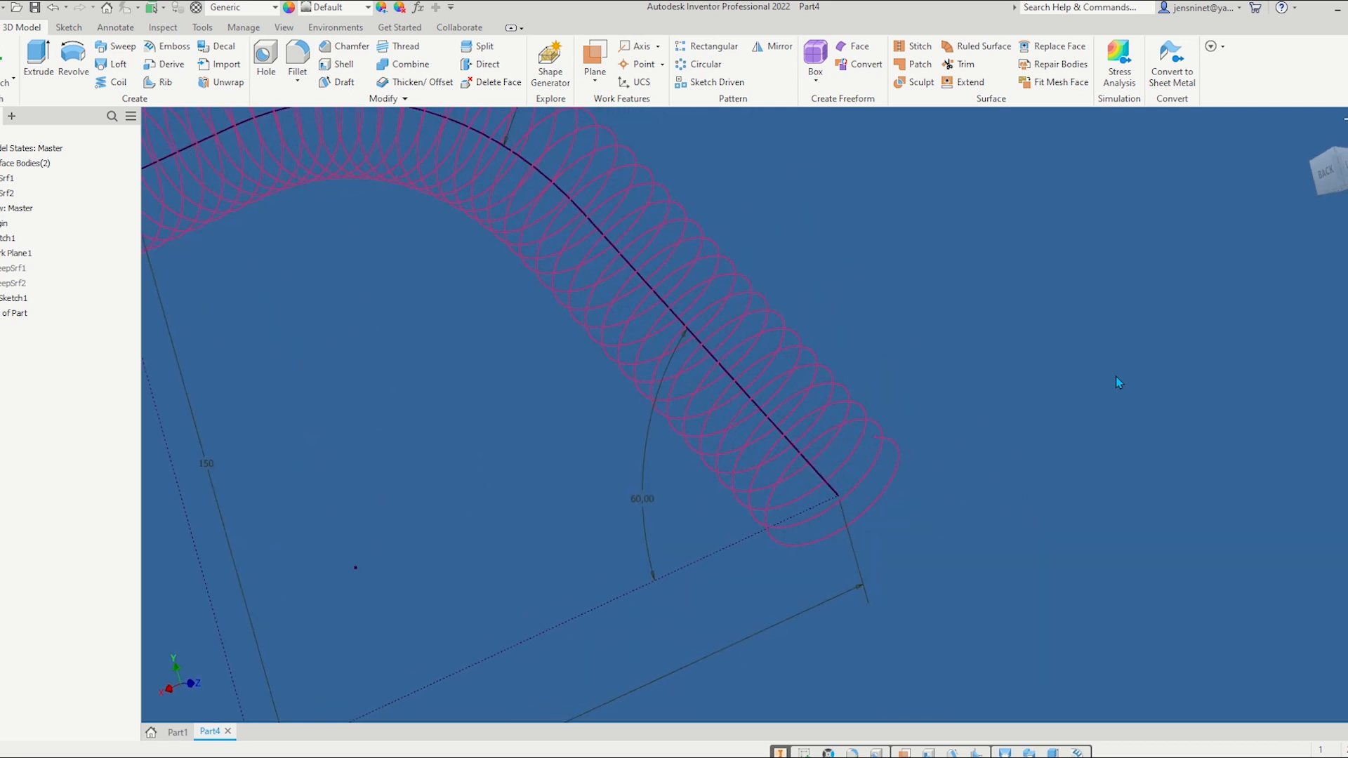
left_click(8, 238)
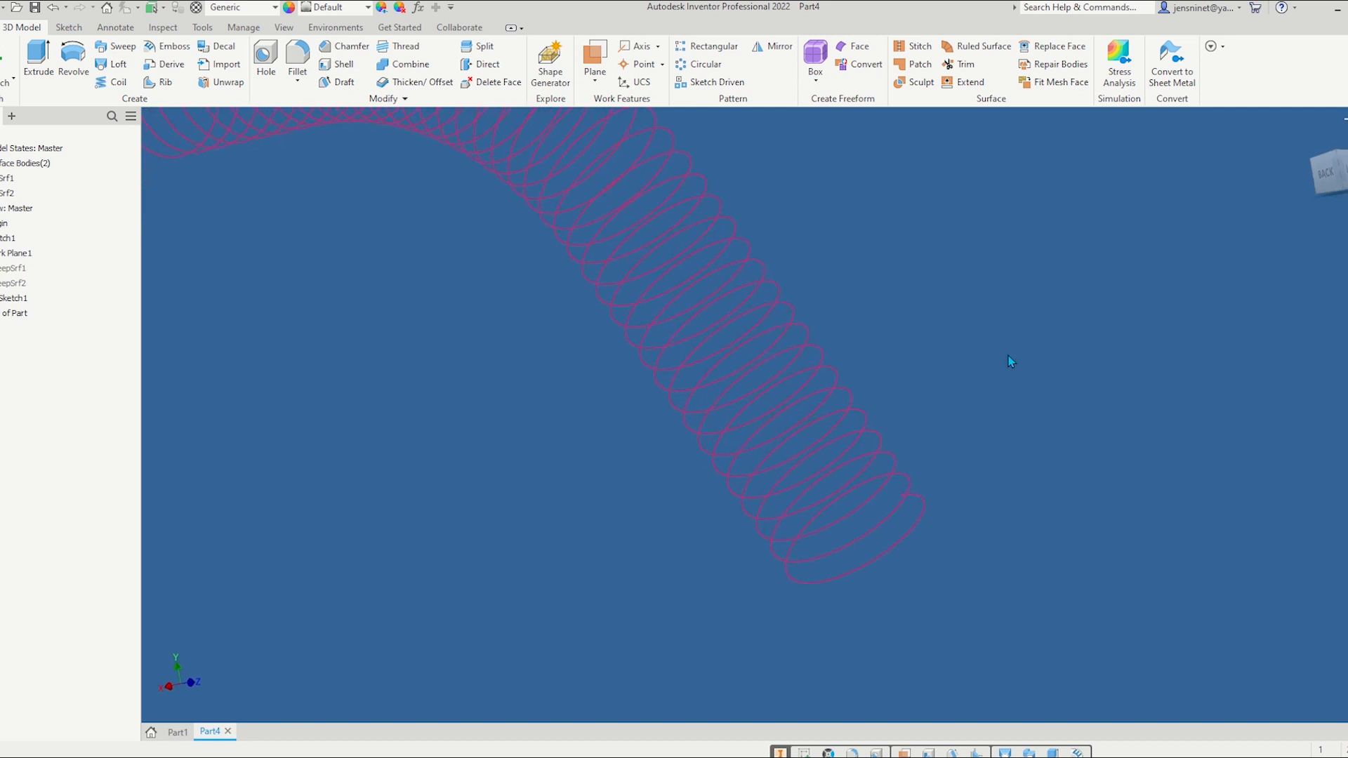
Add a work plane at the helix end and sketch a circle dimensioned 2 on it
left_click(594, 57)
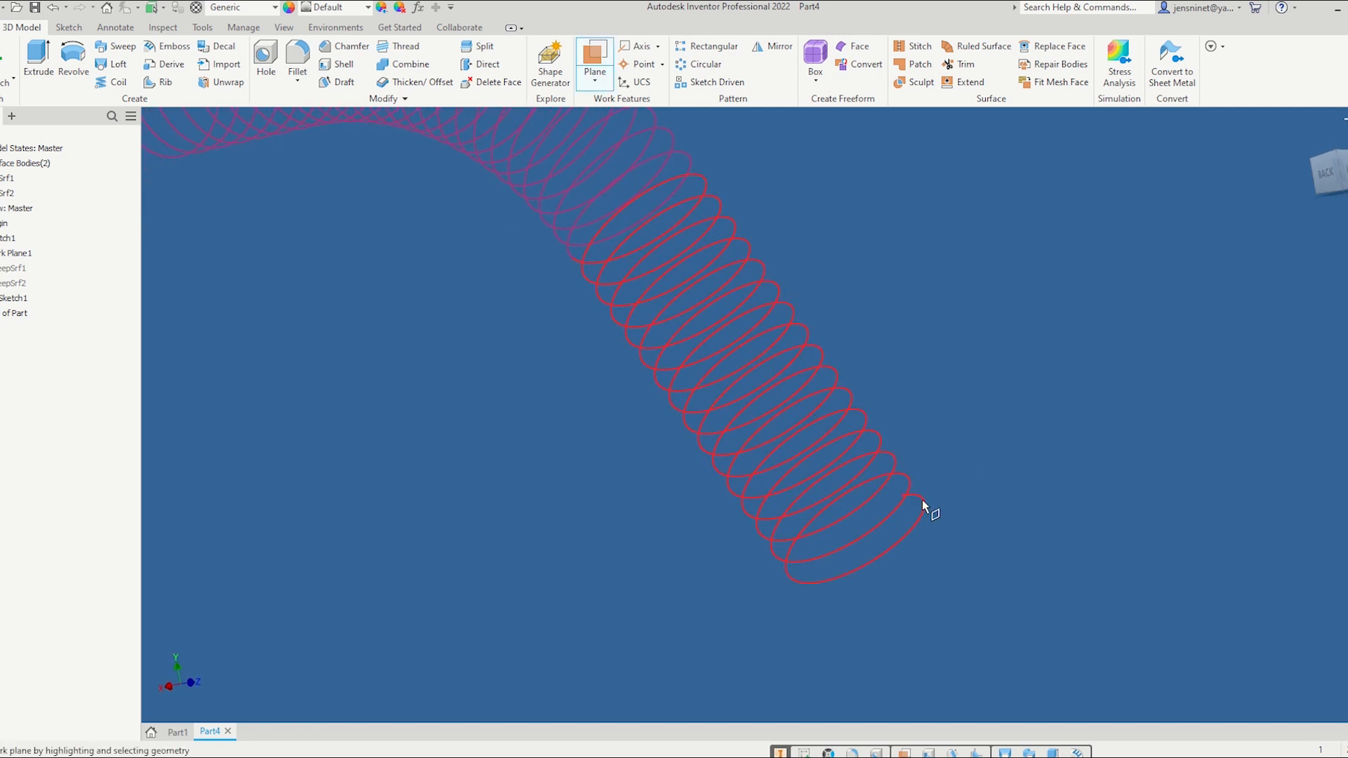
left_click(924, 505)
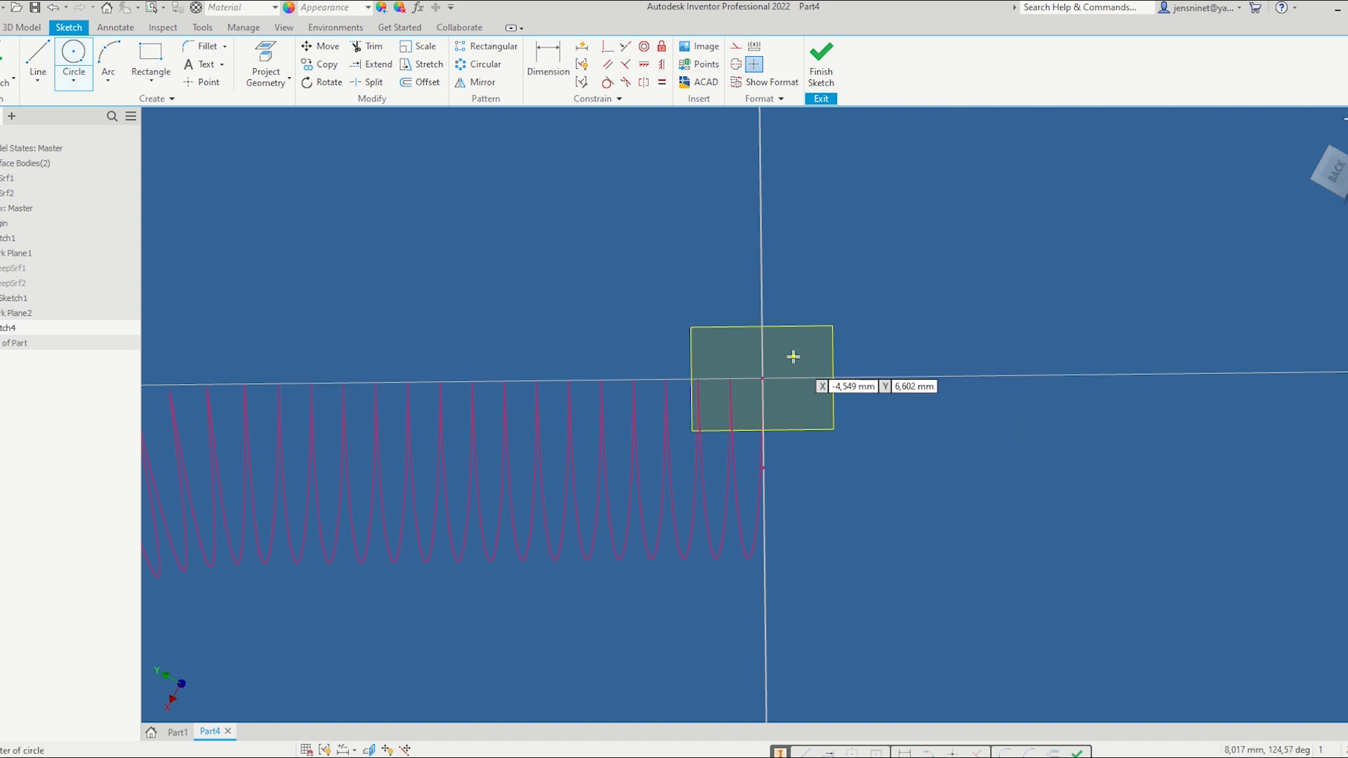
left_click(763, 359)
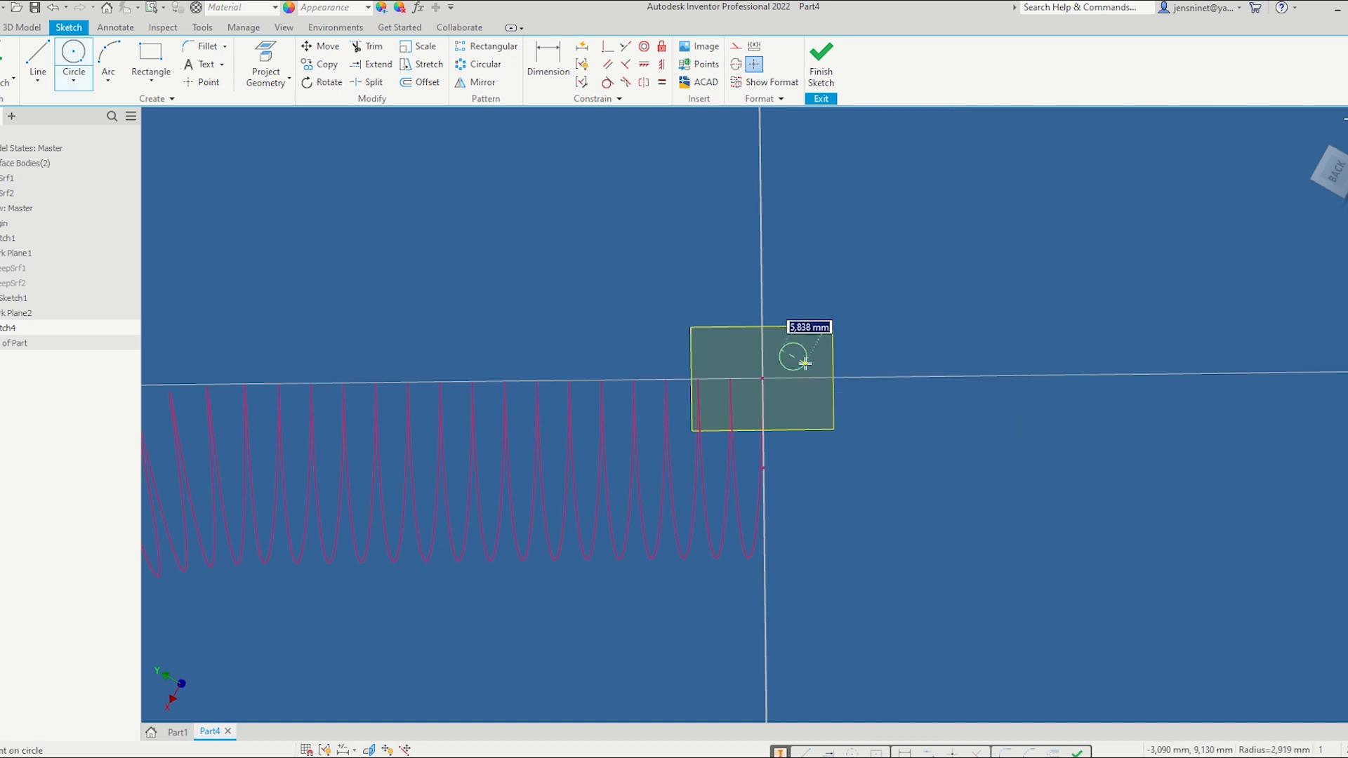
type("2")
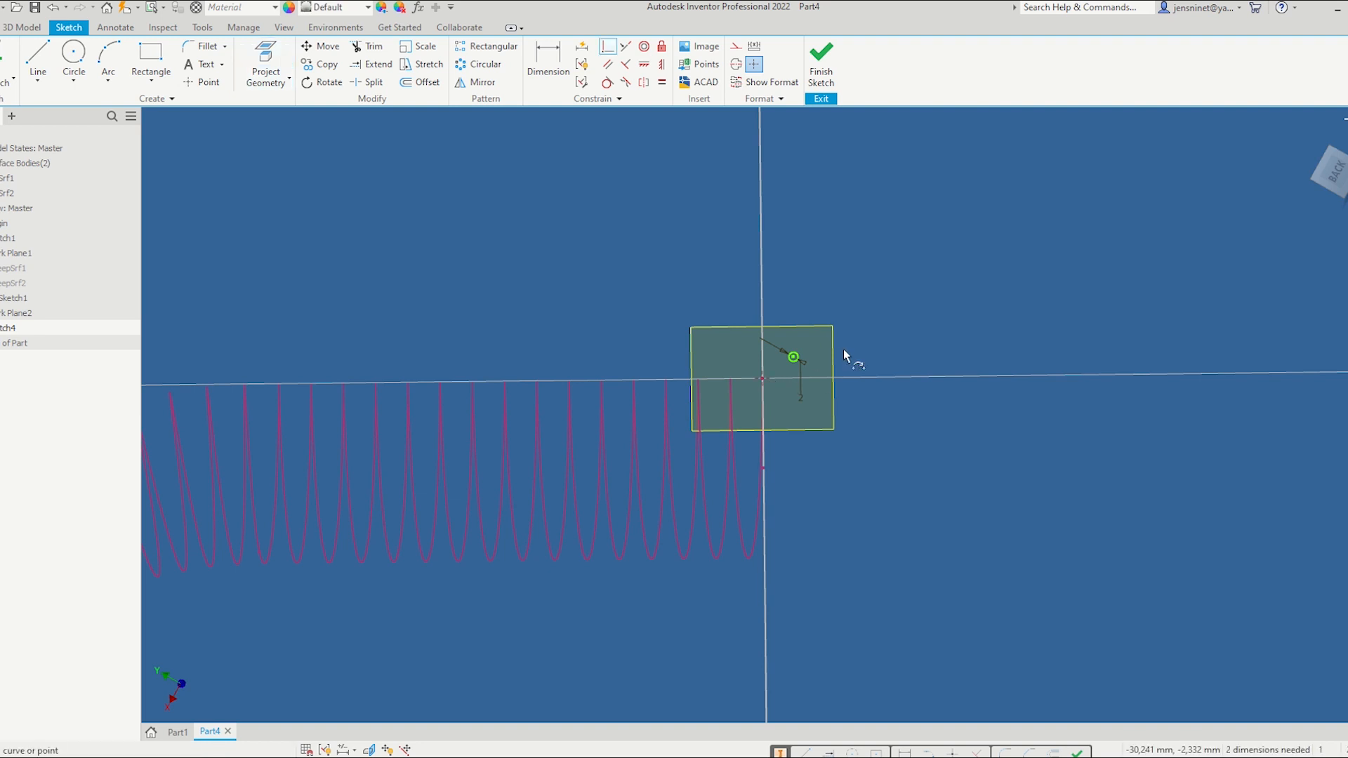
scroll("up", 3)
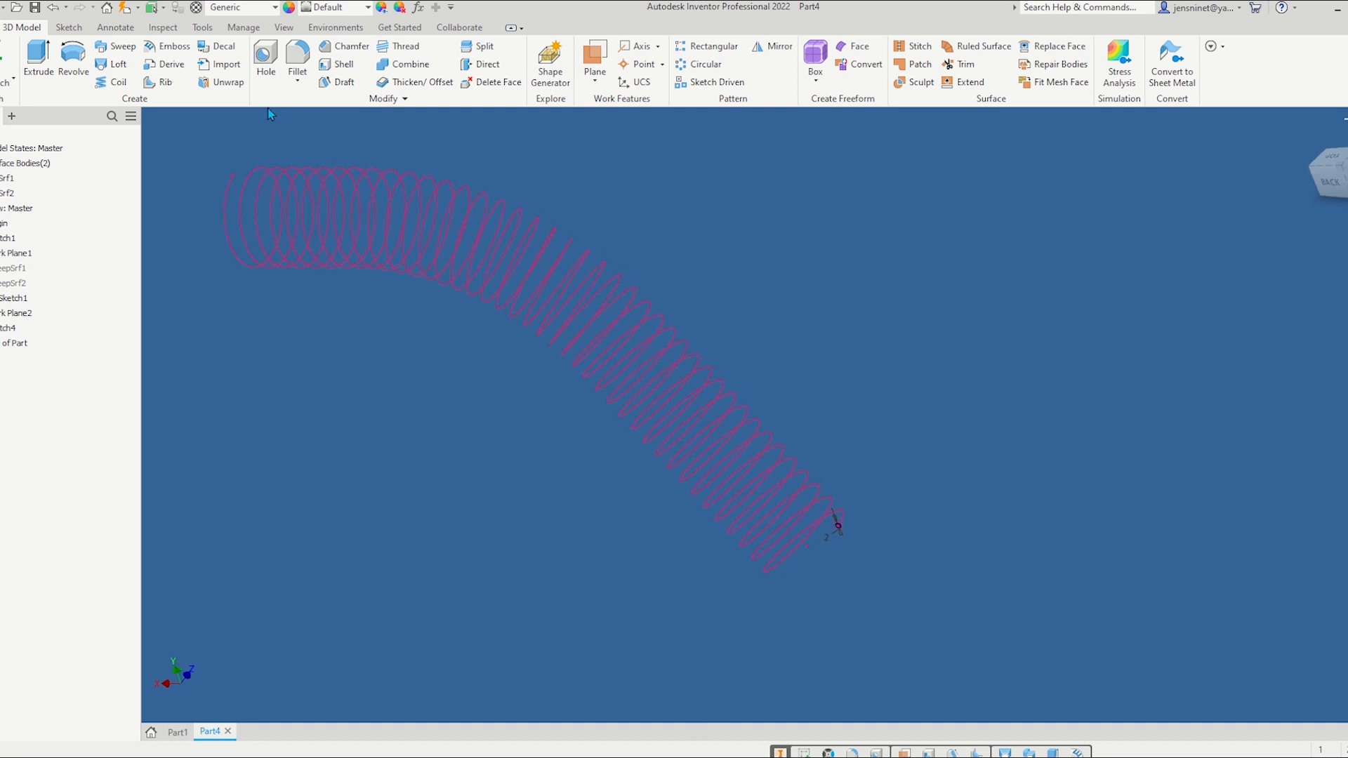
Sweep the small circle along the helical curve to create the solid Sweep1
left_click(118, 47)
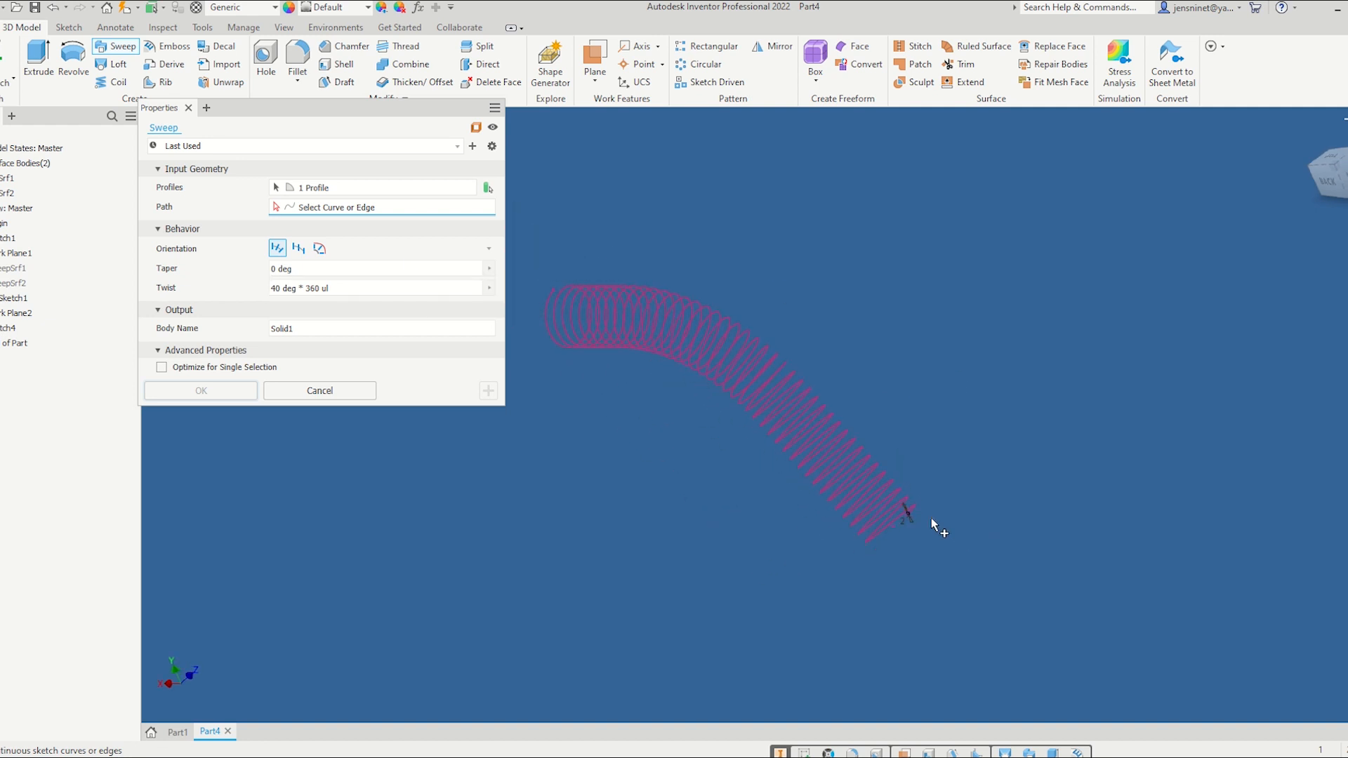
left_click(907, 513)
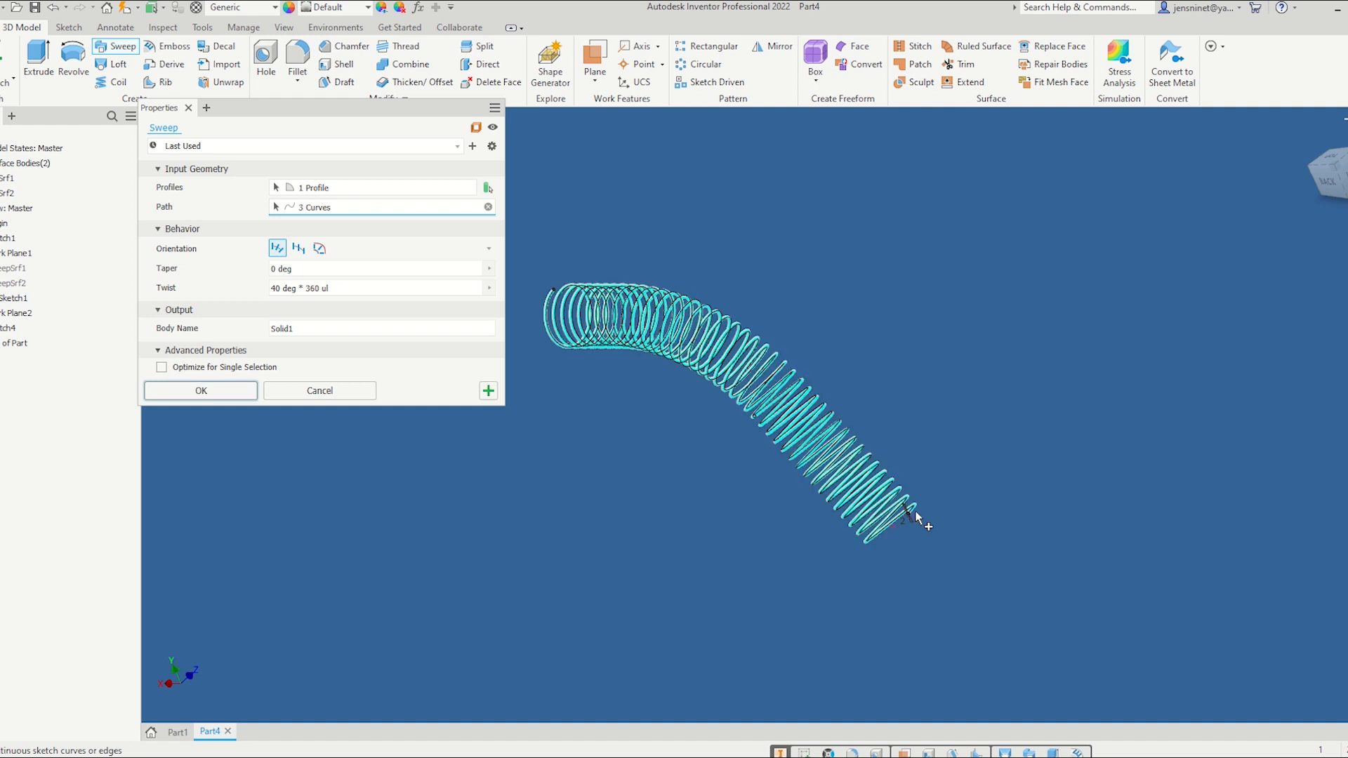
left_click(200, 391)
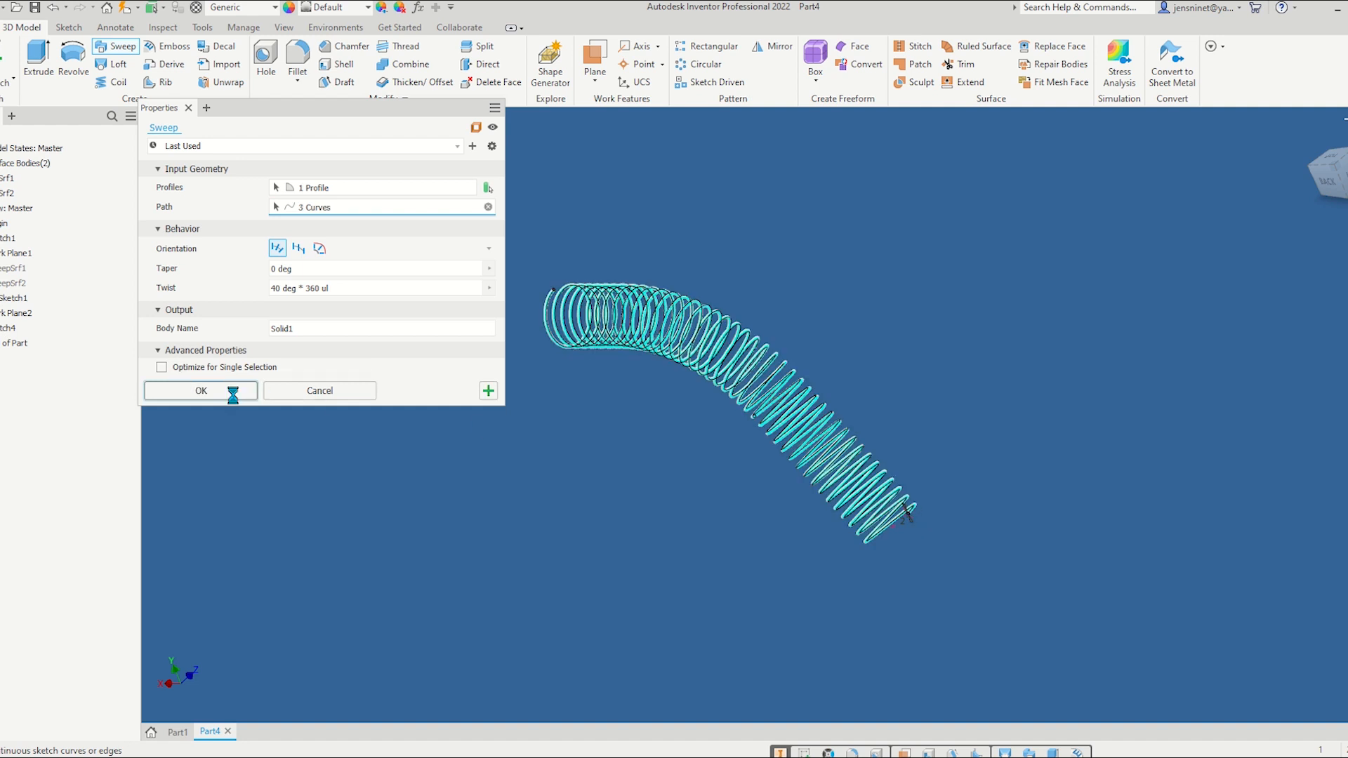
left_click(200, 390)
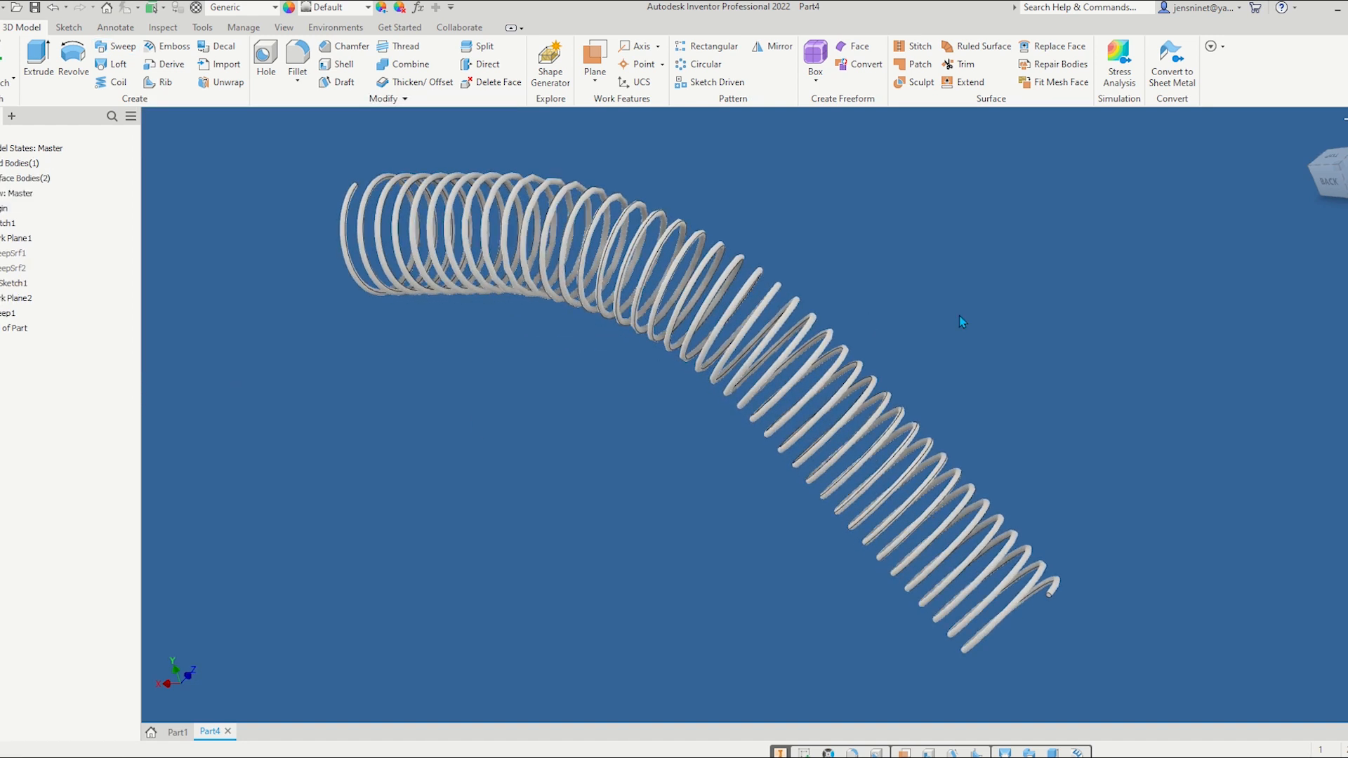